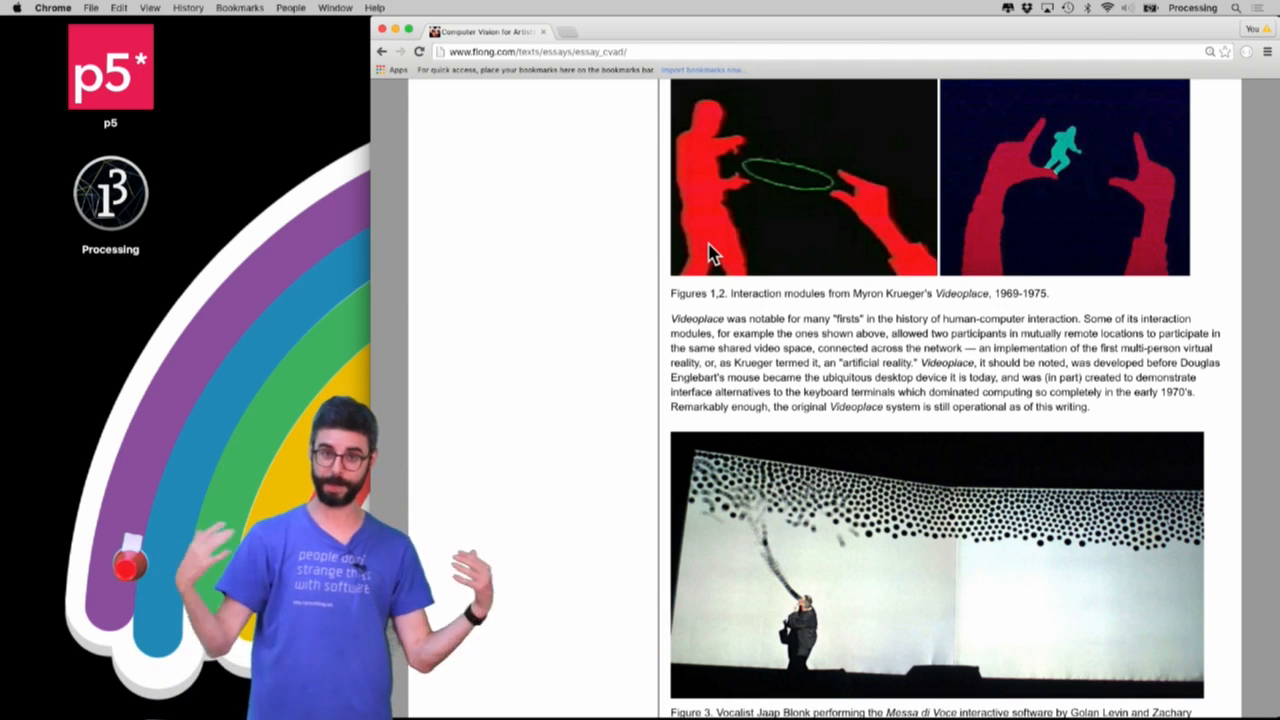
mouse_move(856, 178)
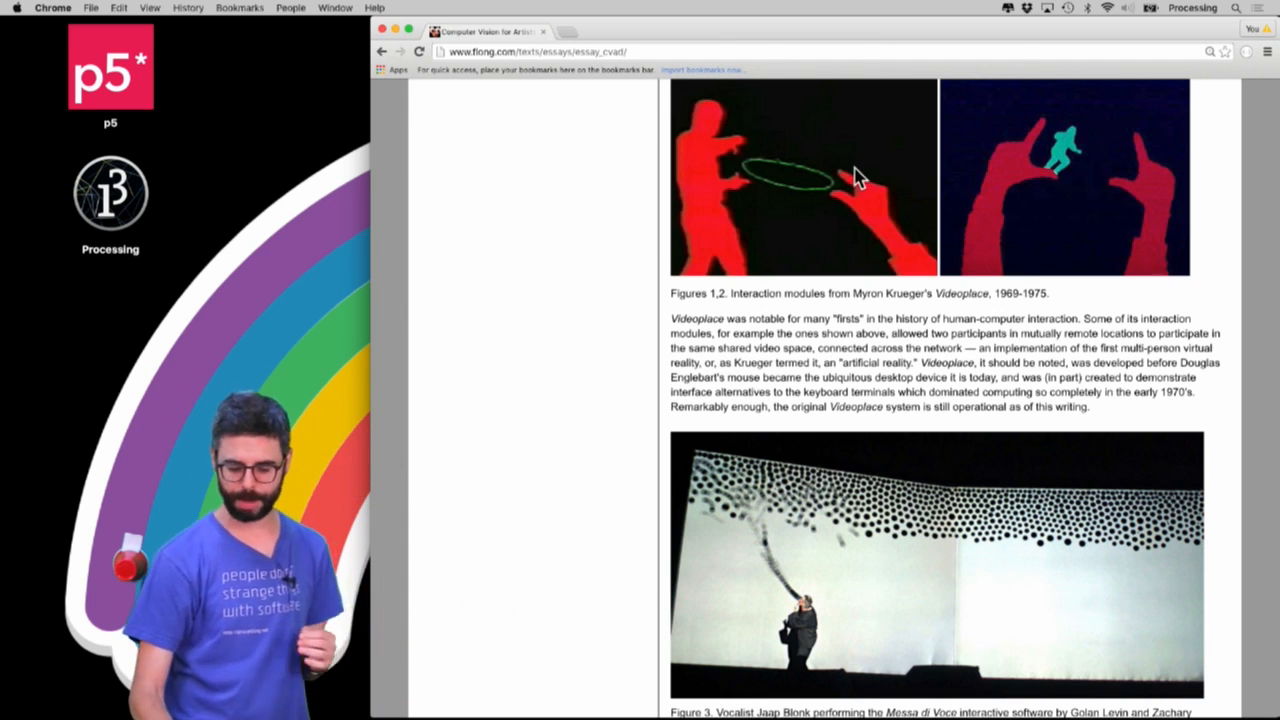
Scroll through the colour-tracking sketch while it runs showing the live camera feed
scroll(up, 3)
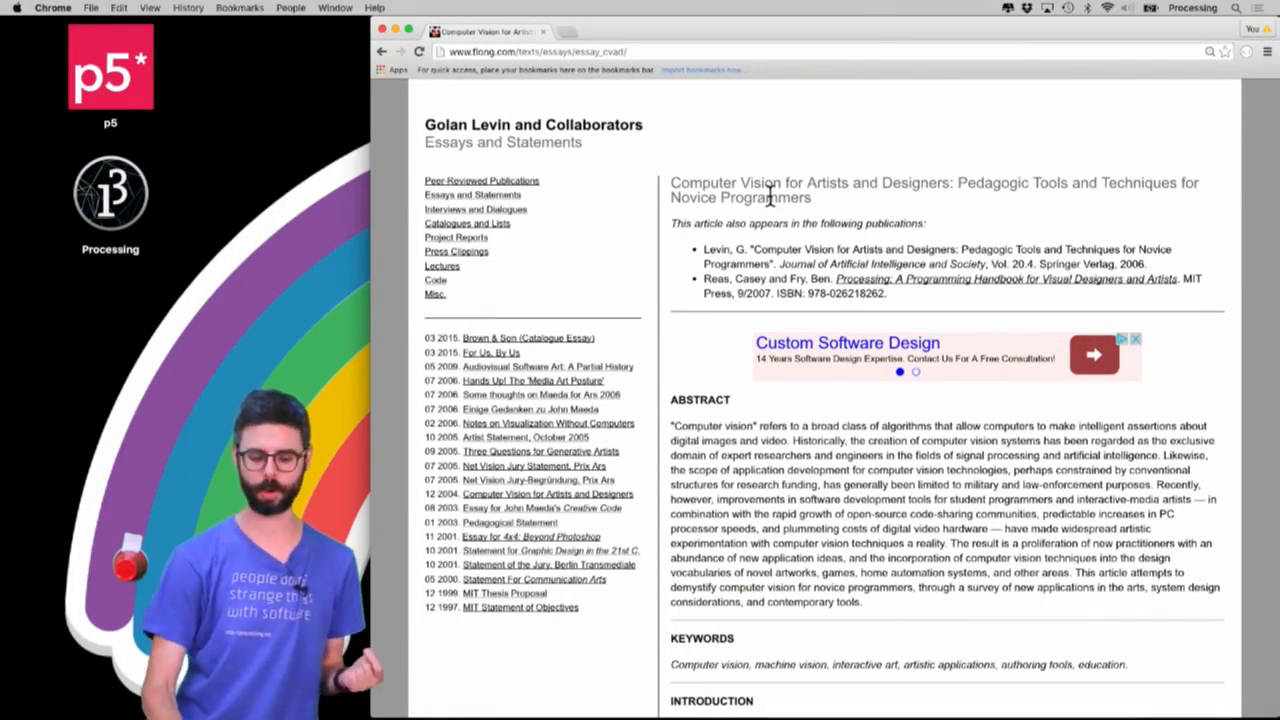
scroll(down, 3)
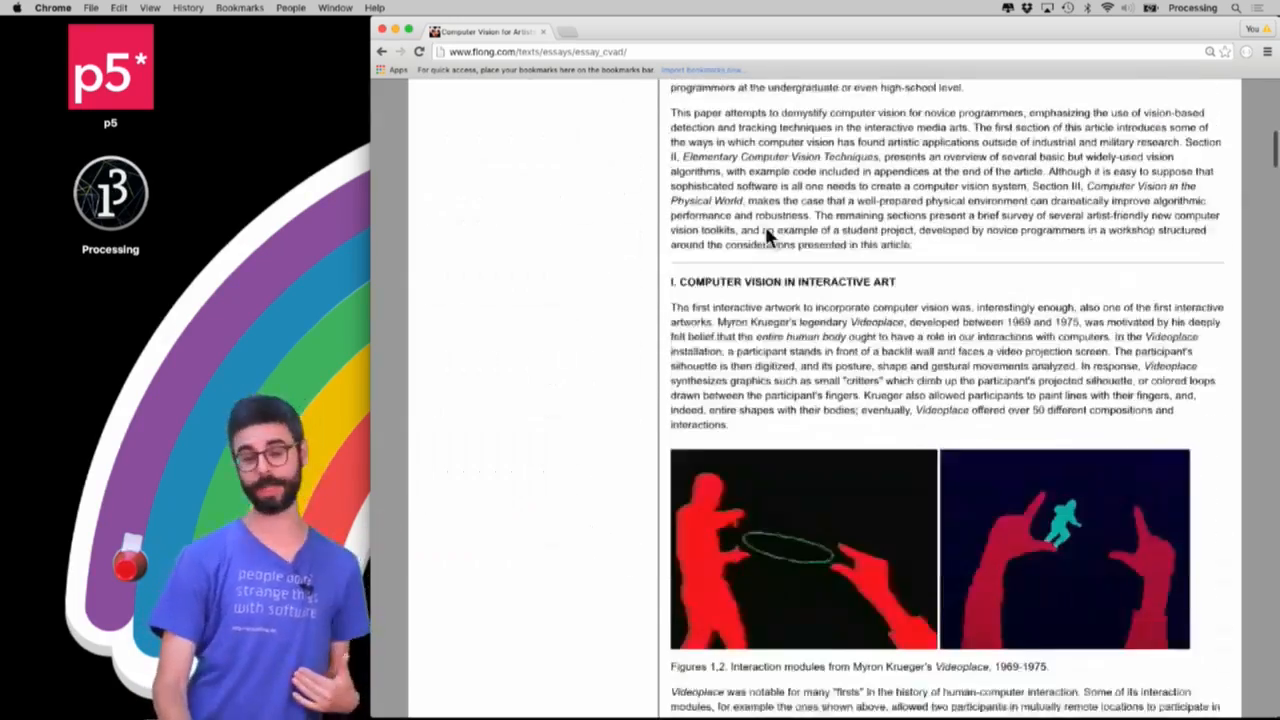
scroll(down, 3)
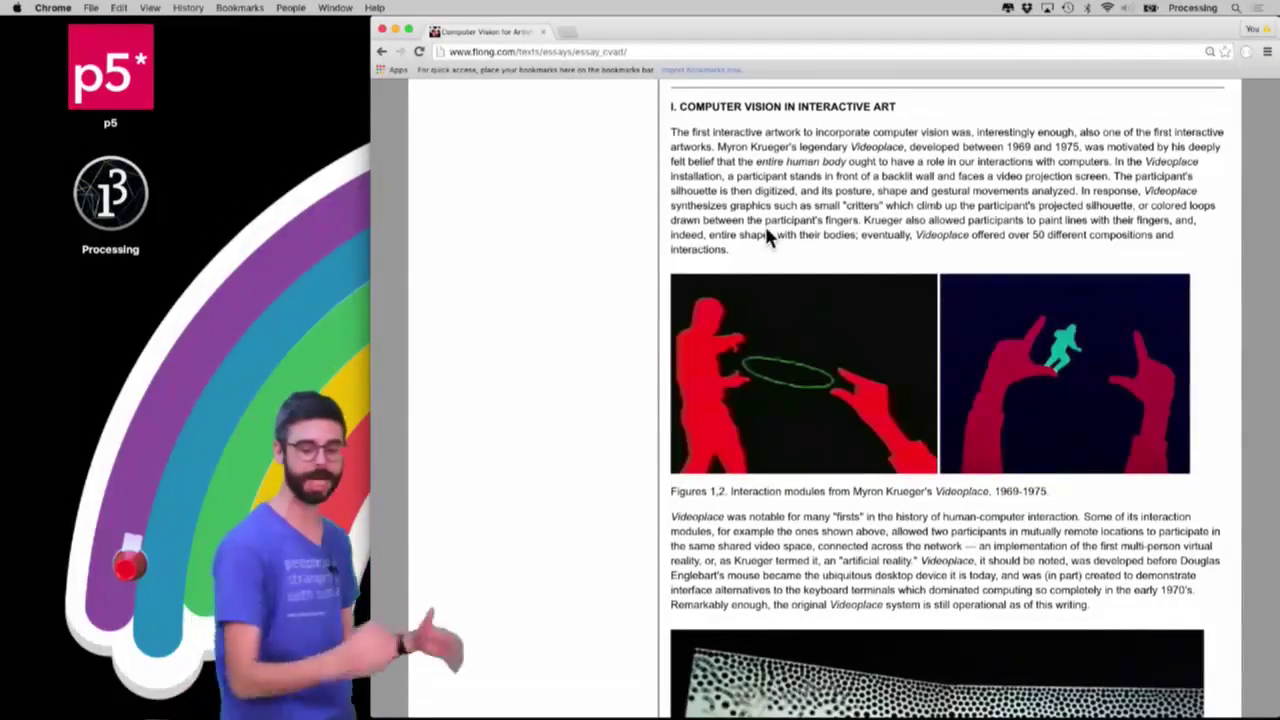
scroll(down, 3)
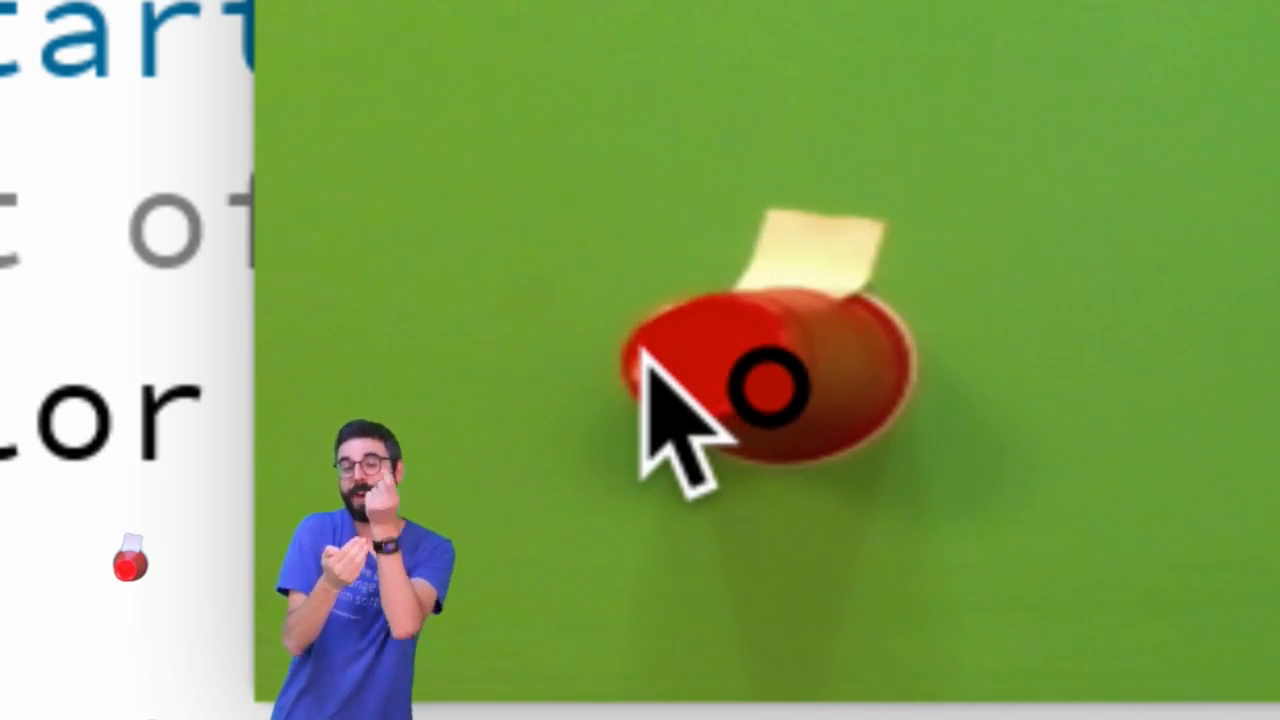
mouse_move(1080, 470)
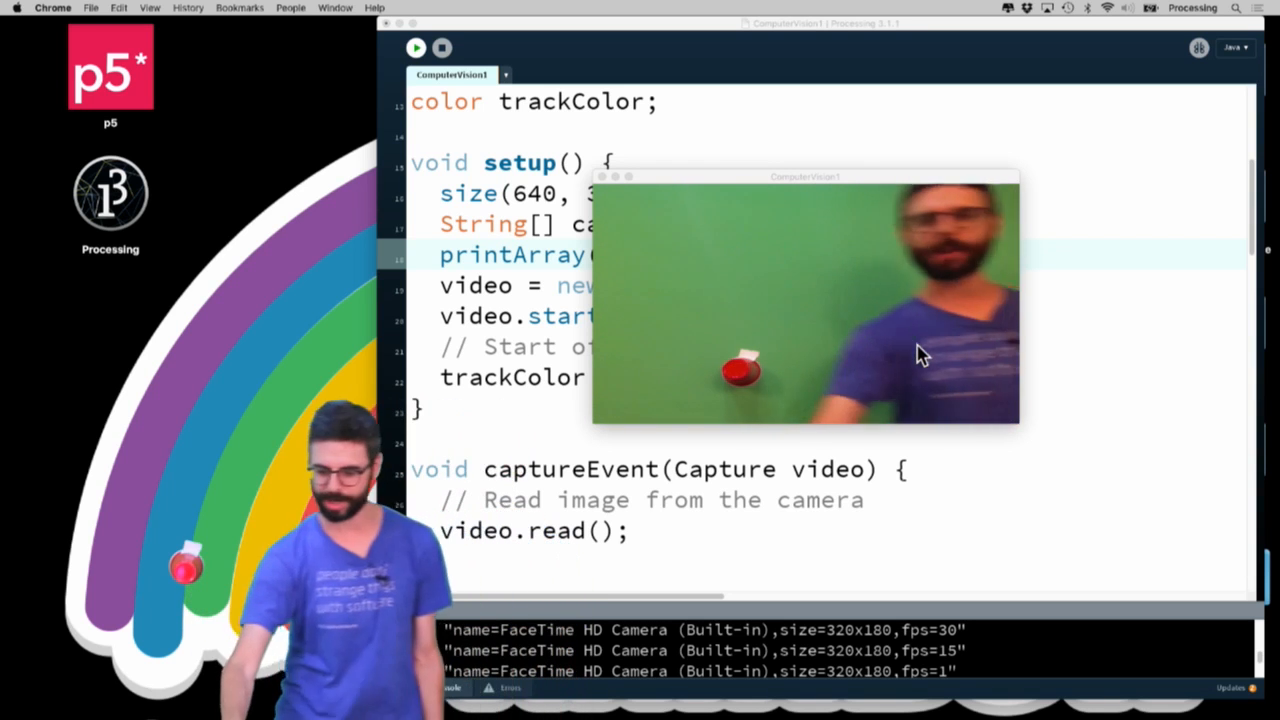
mouse_move(740, 378)
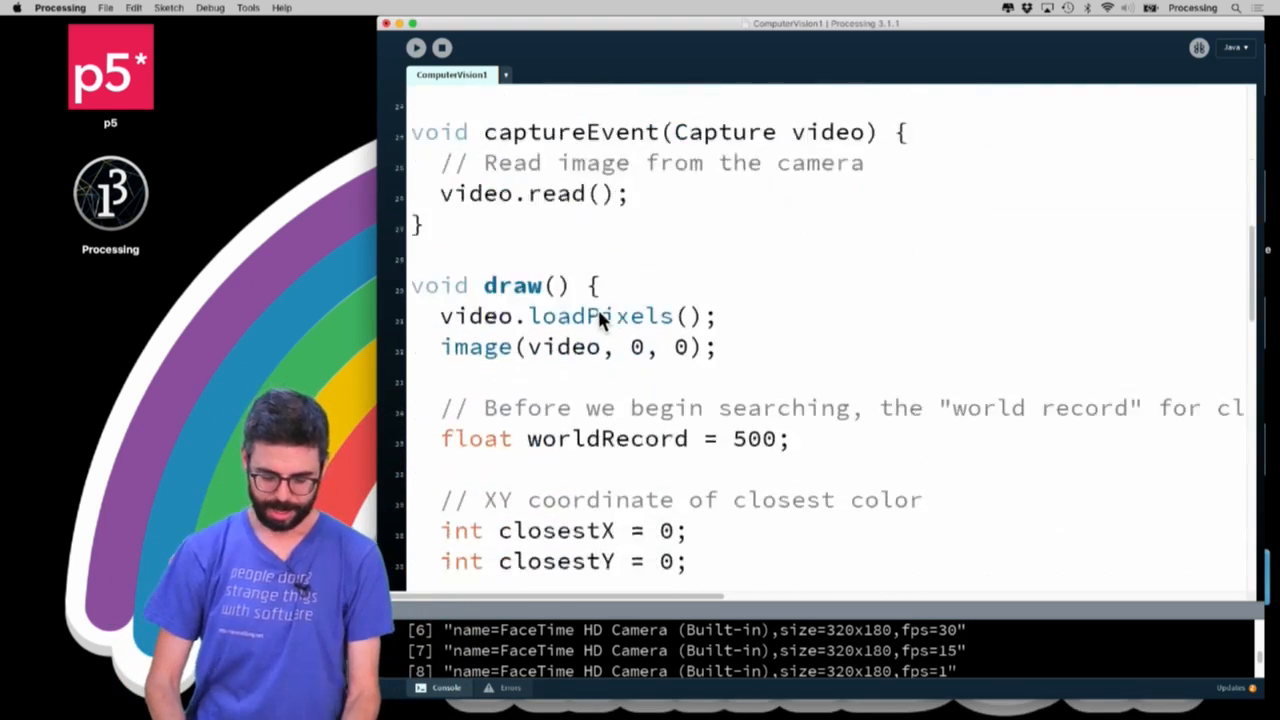
scroll(down, 3)
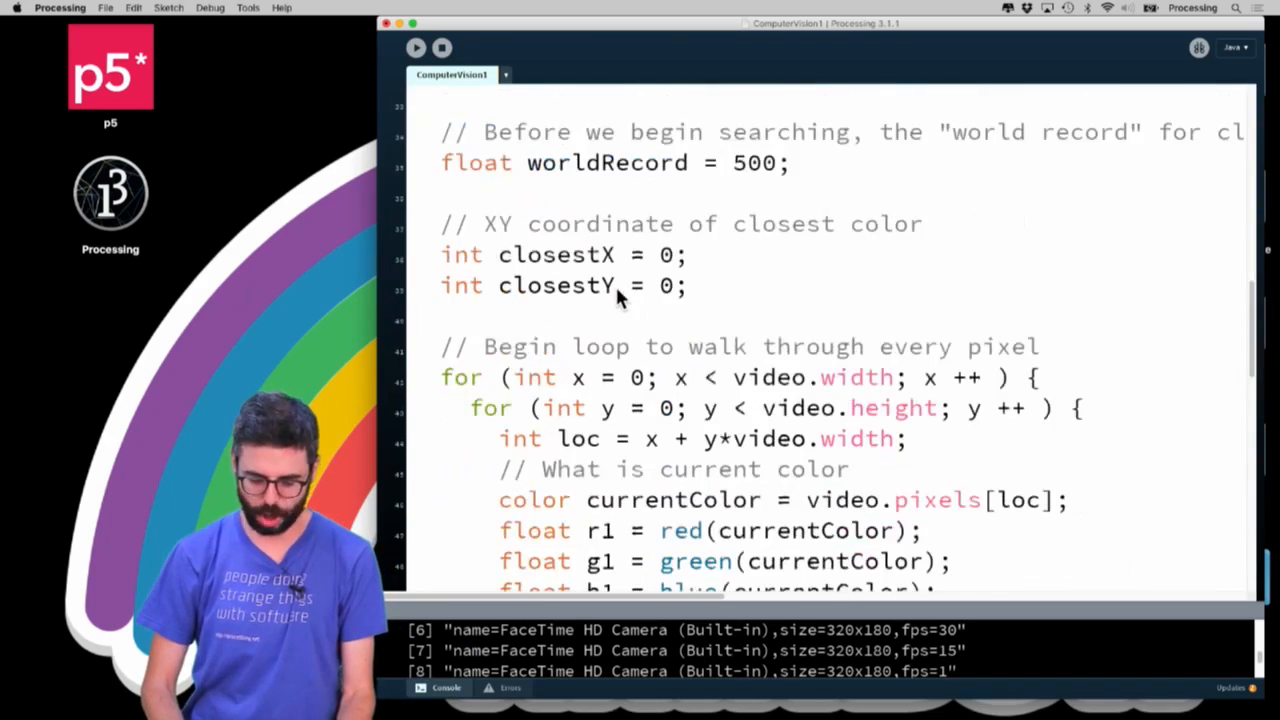
scroll(up, 3)
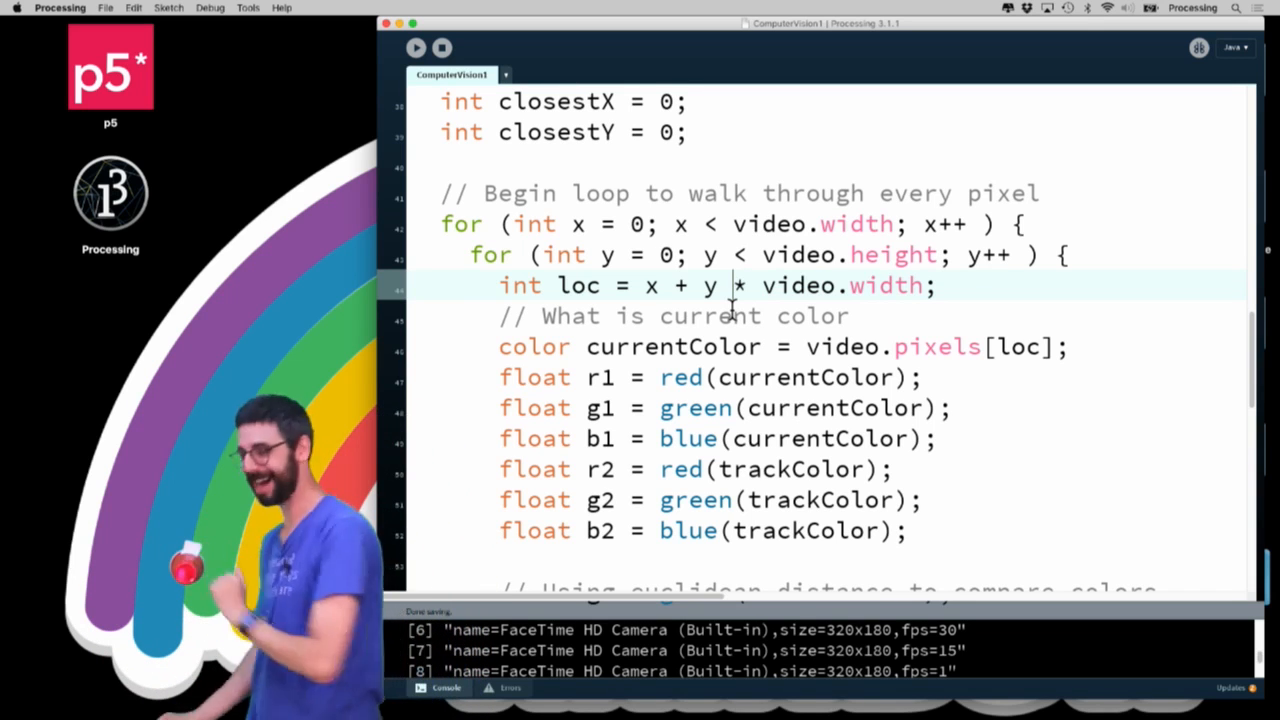
scroll(down, 3)
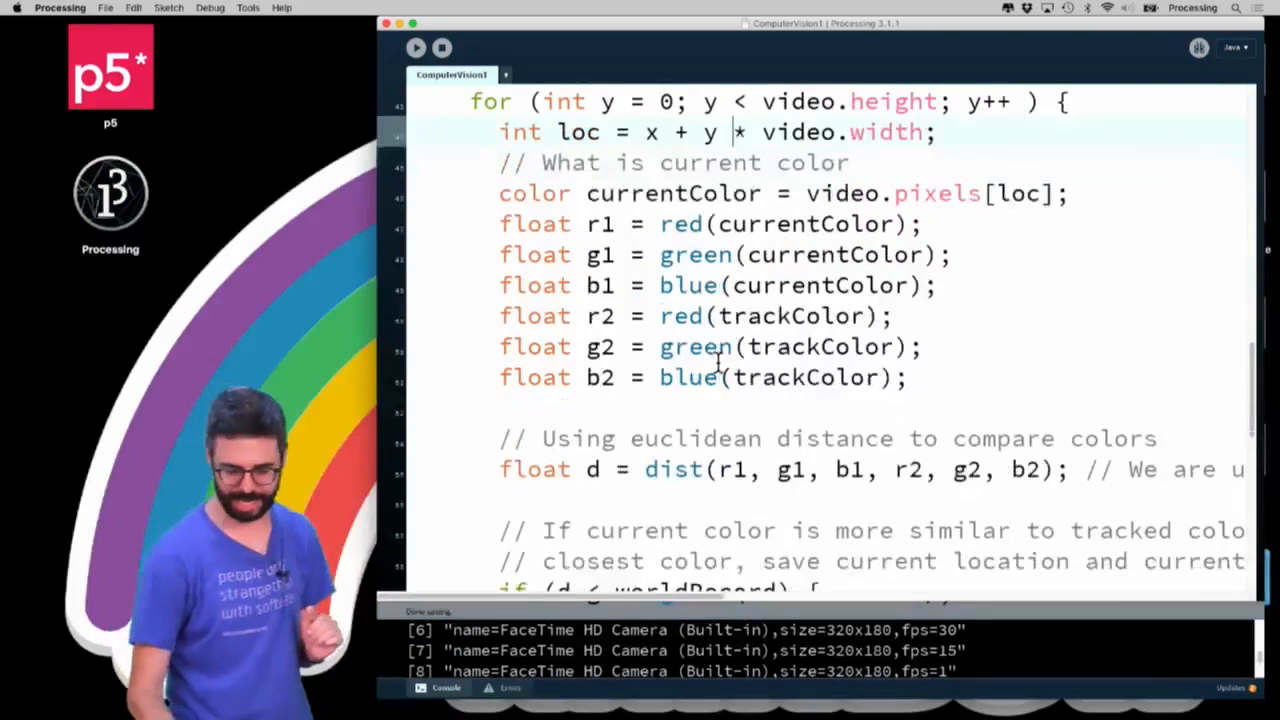
scroll(down, 3)
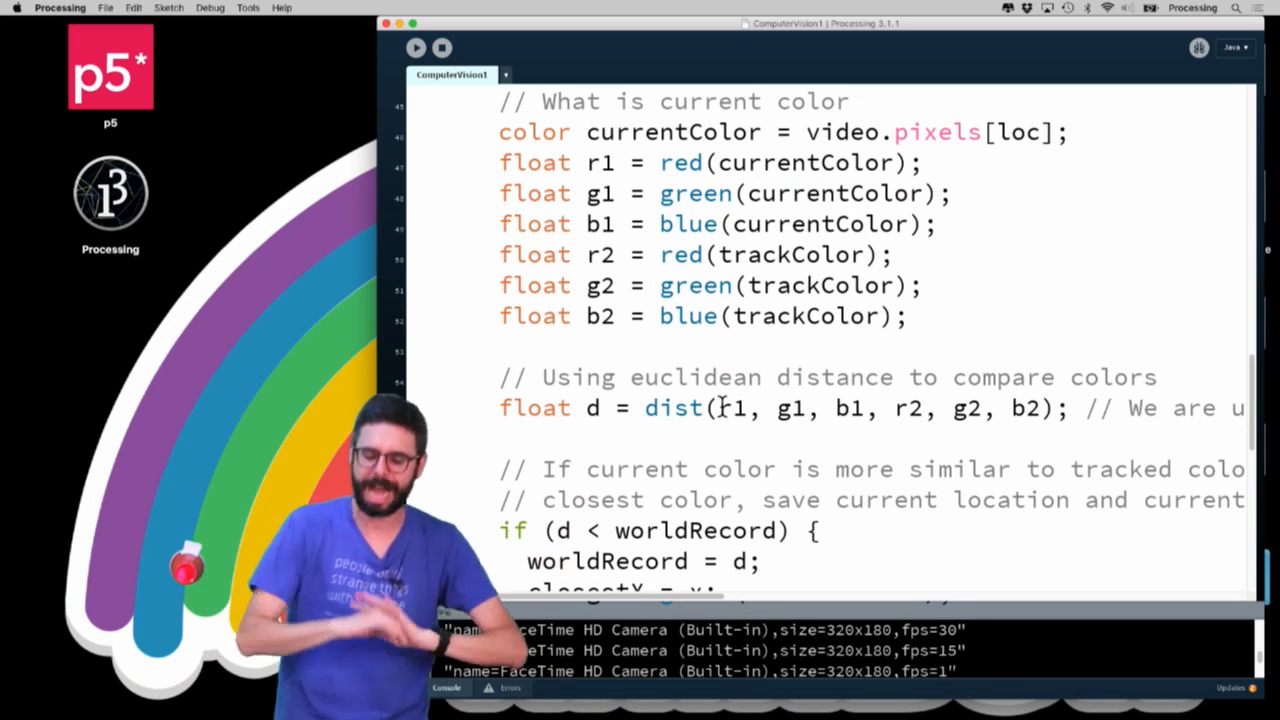
scroll(down, 3)
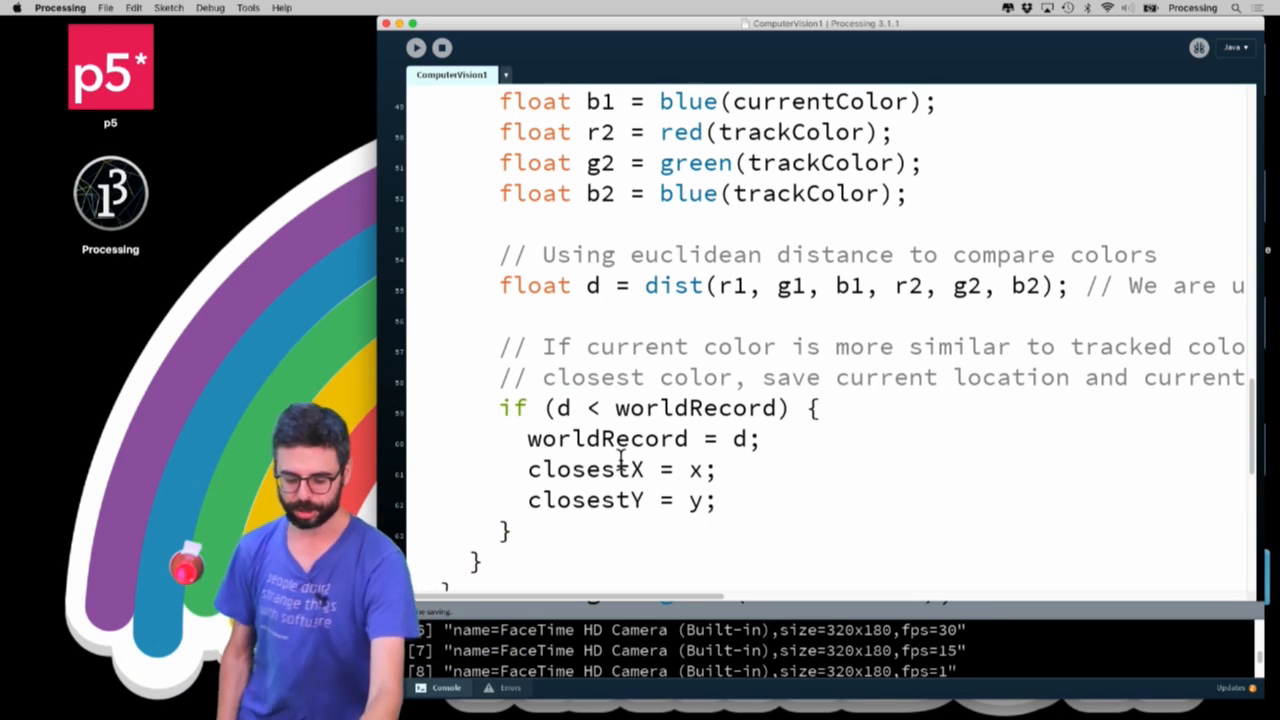
click(416, 48)
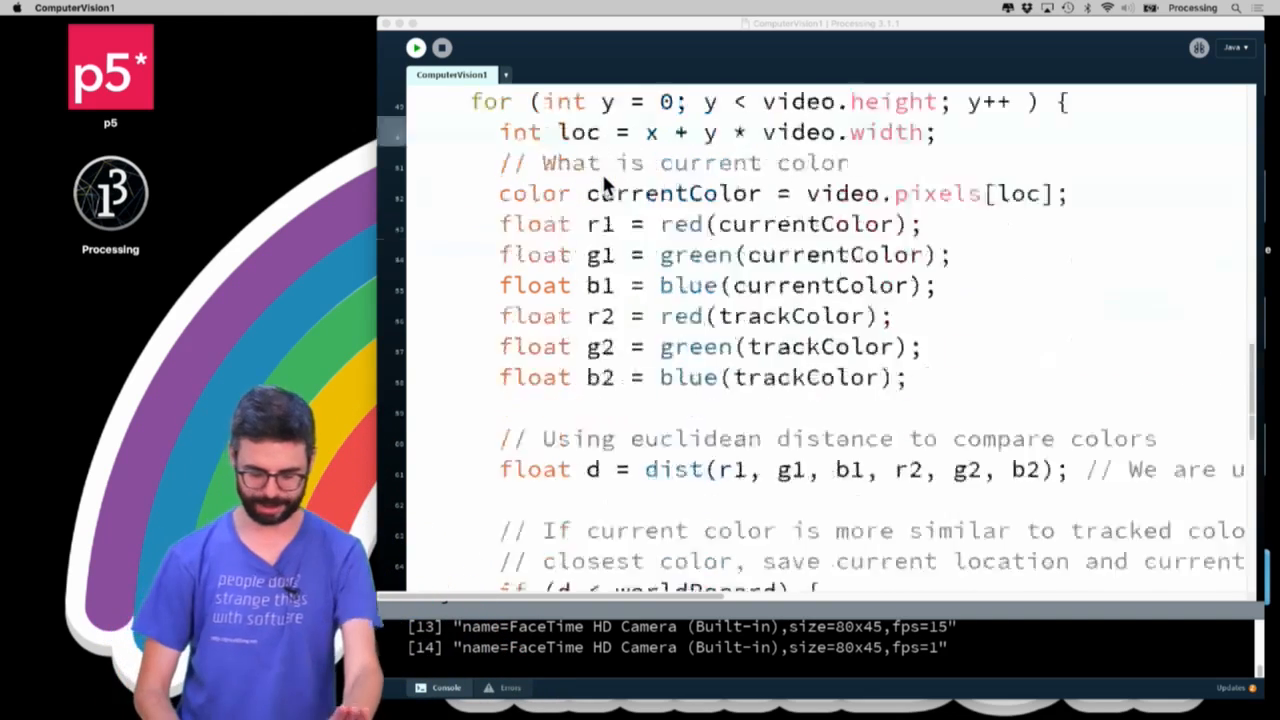
Add the global declaration 'float threshold = 25;' below trackColor
scroll(up, 3)
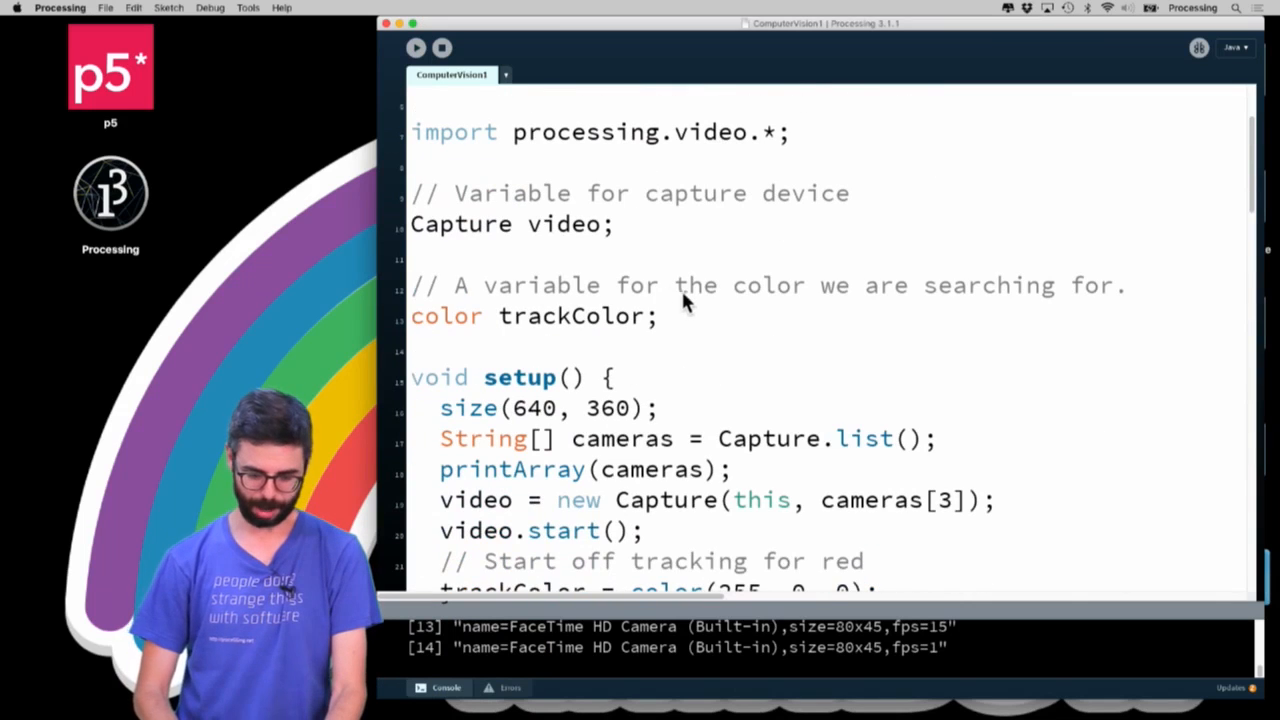
text(float threa)
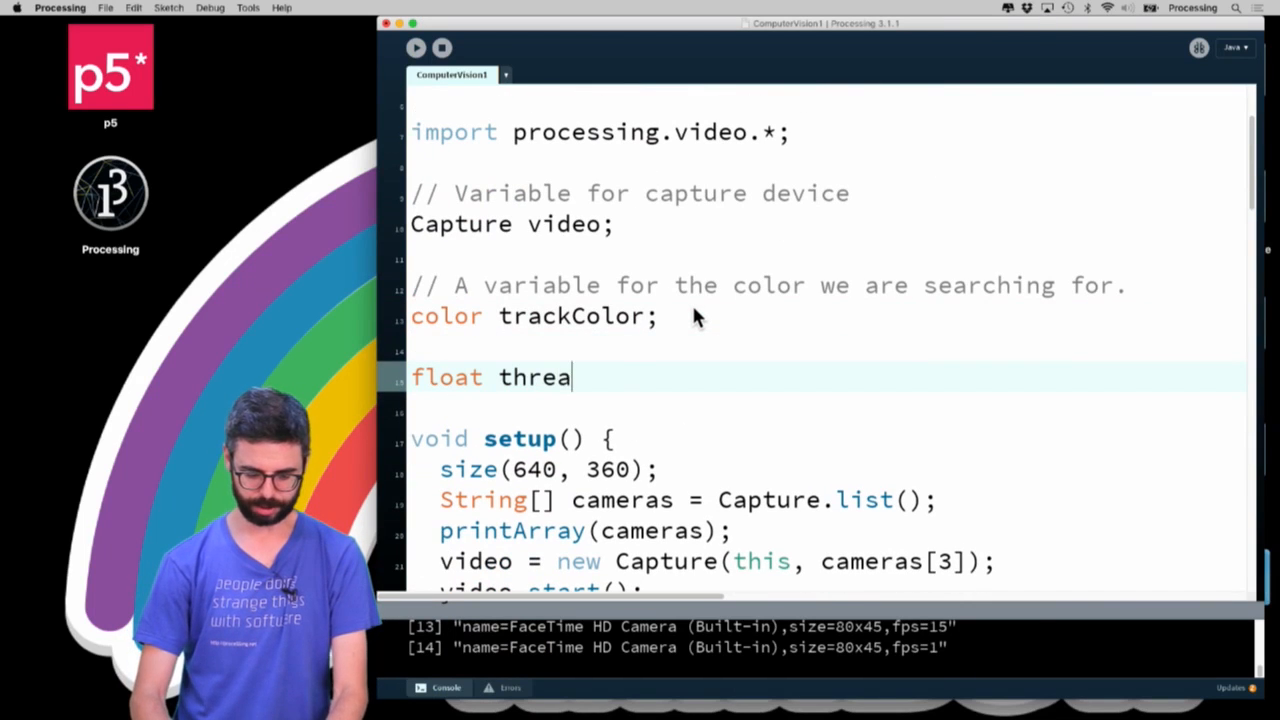
text(shold = 25;)
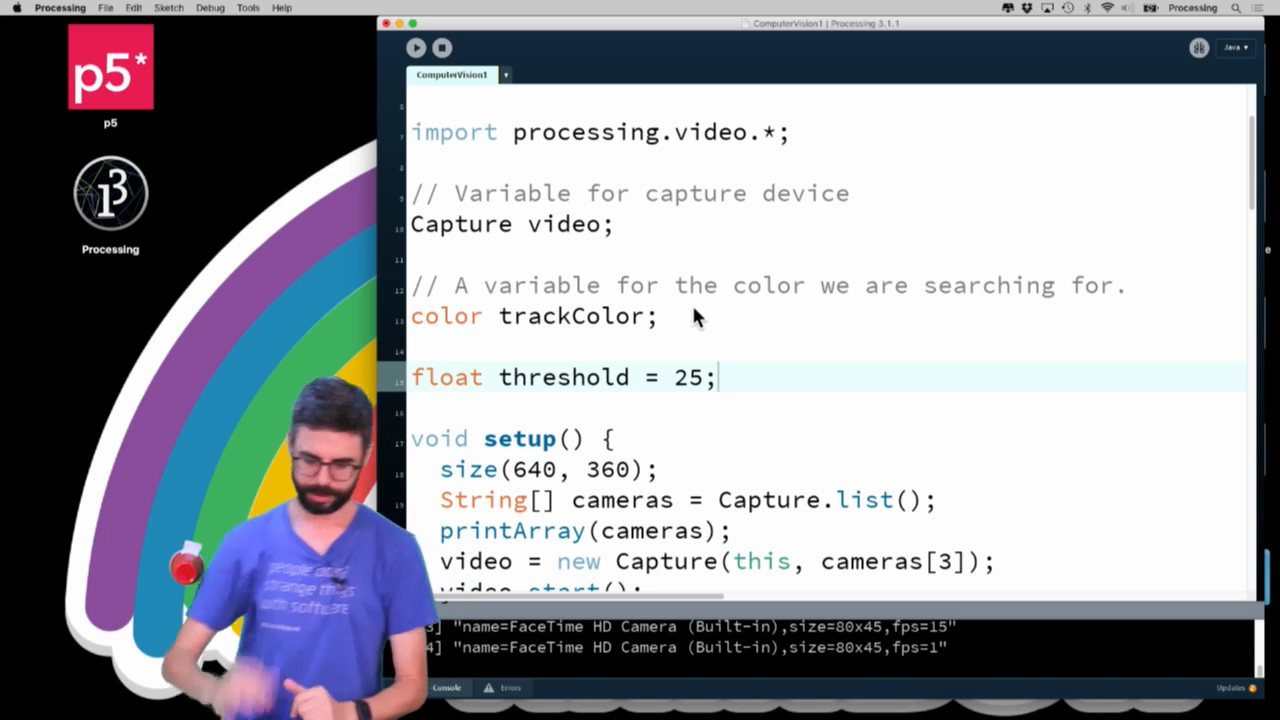
Remove worldRecord, turn closestX/Y into float avgX, avgY, and add 'int count = 0;'
scroll(down, 3)
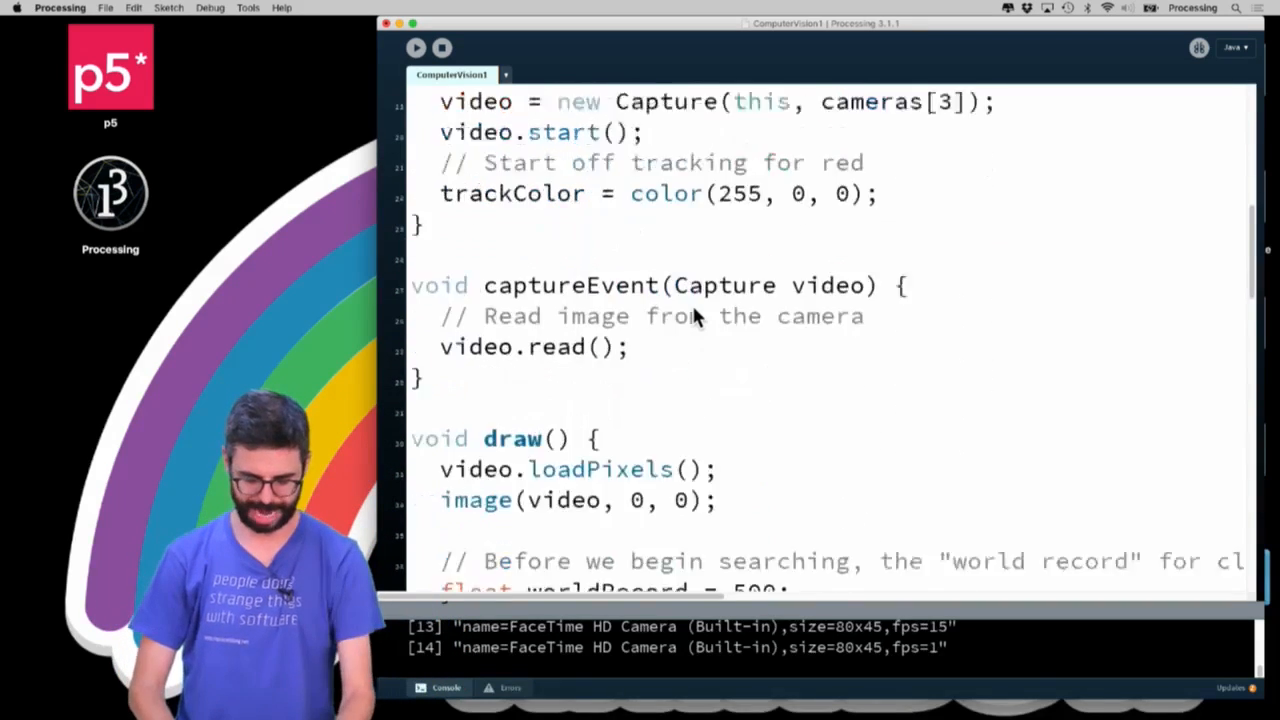
scroll(down, 3)
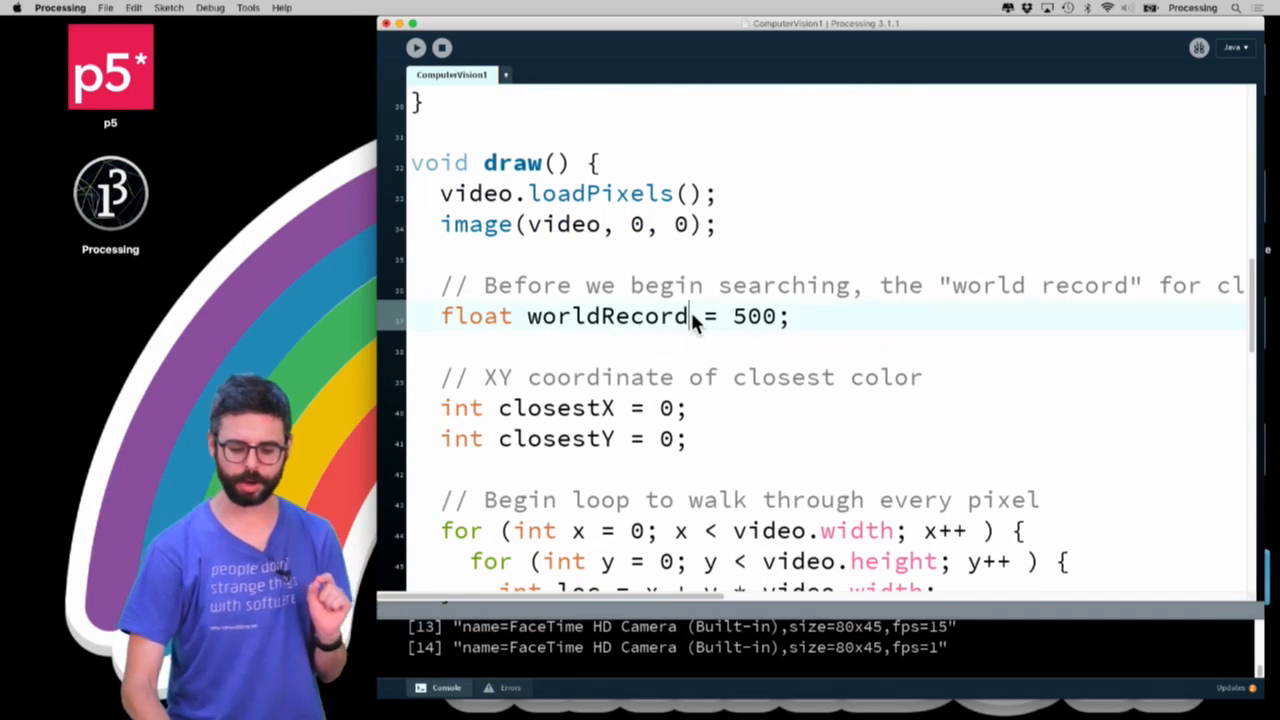
key(Backspace)
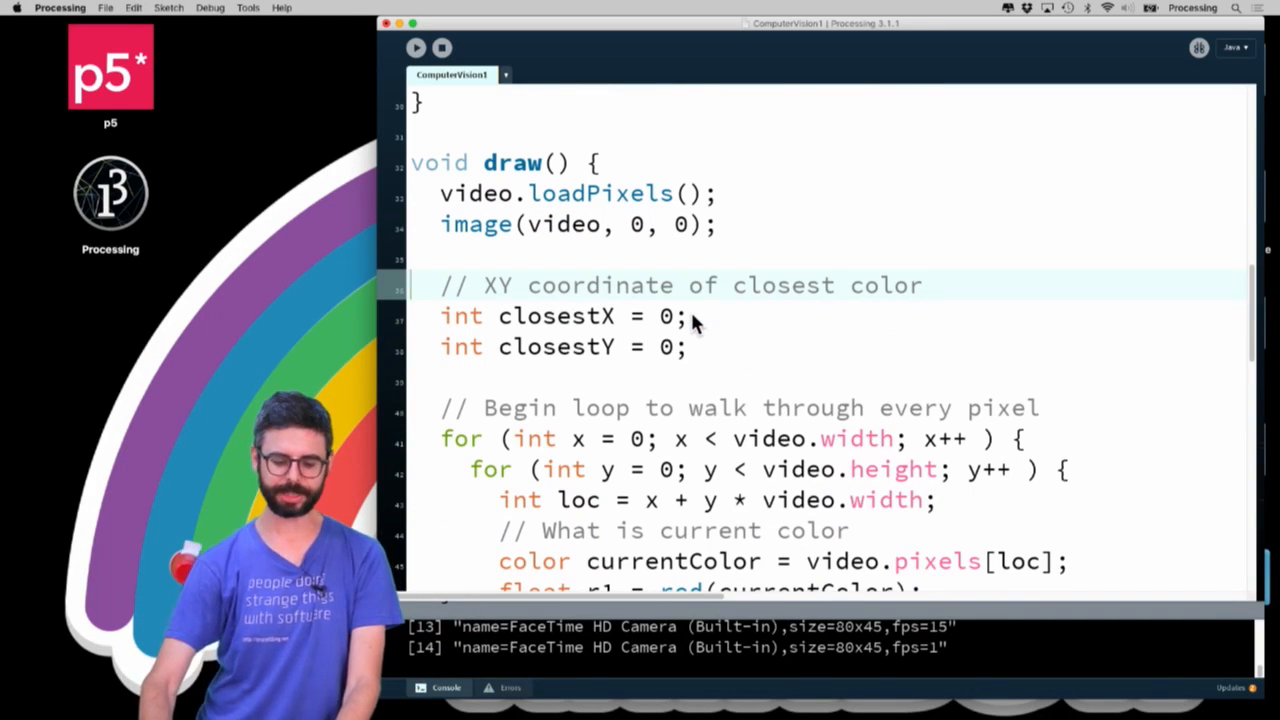
double_click(556, 316)
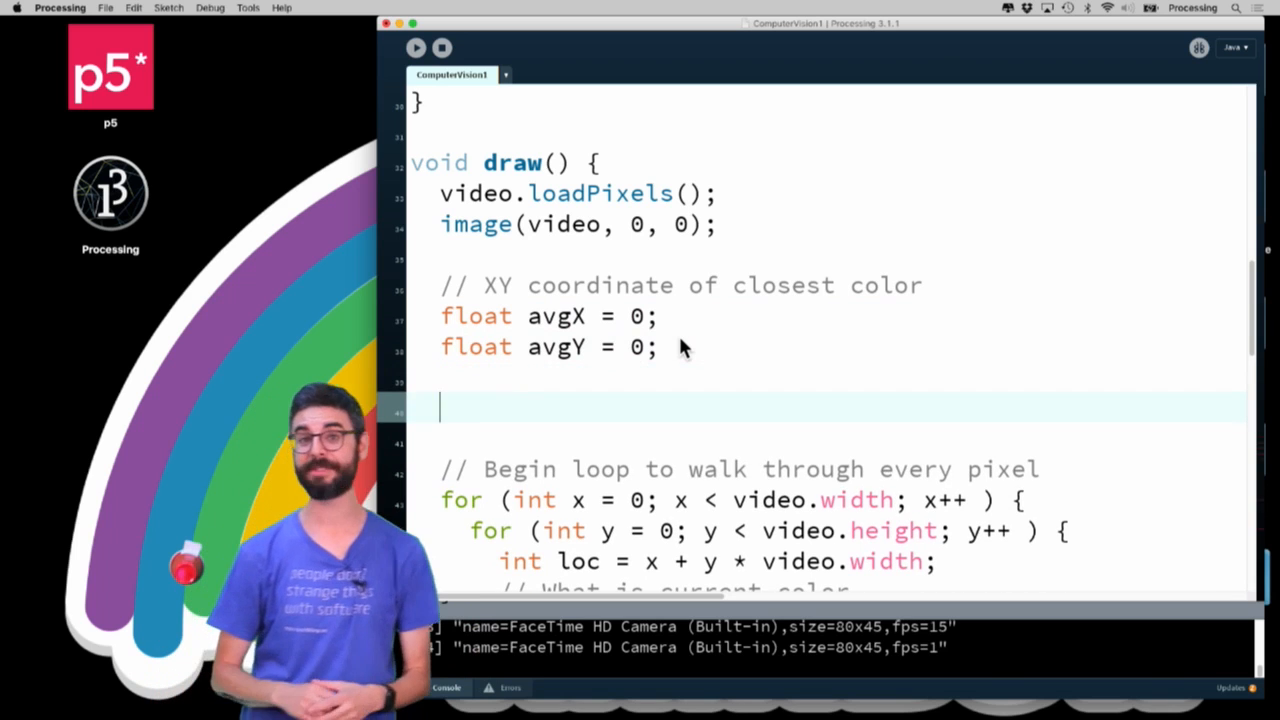
text(in)
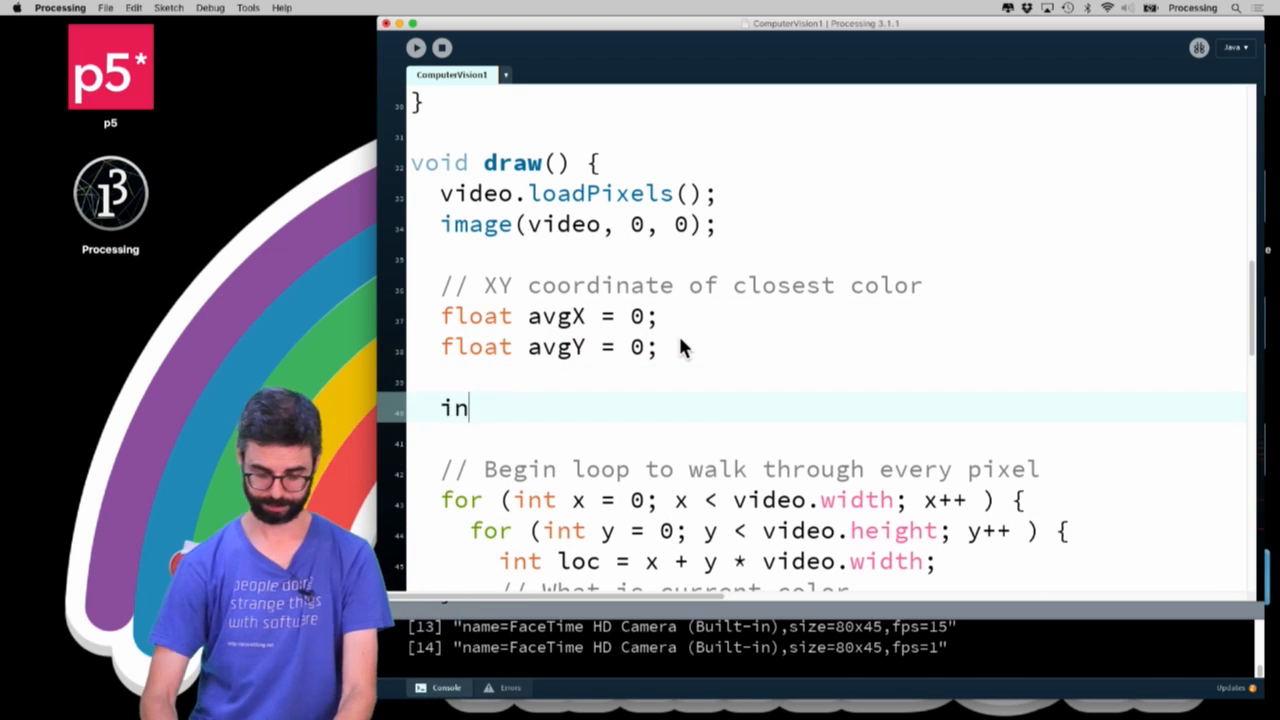
text(t count = 0;)
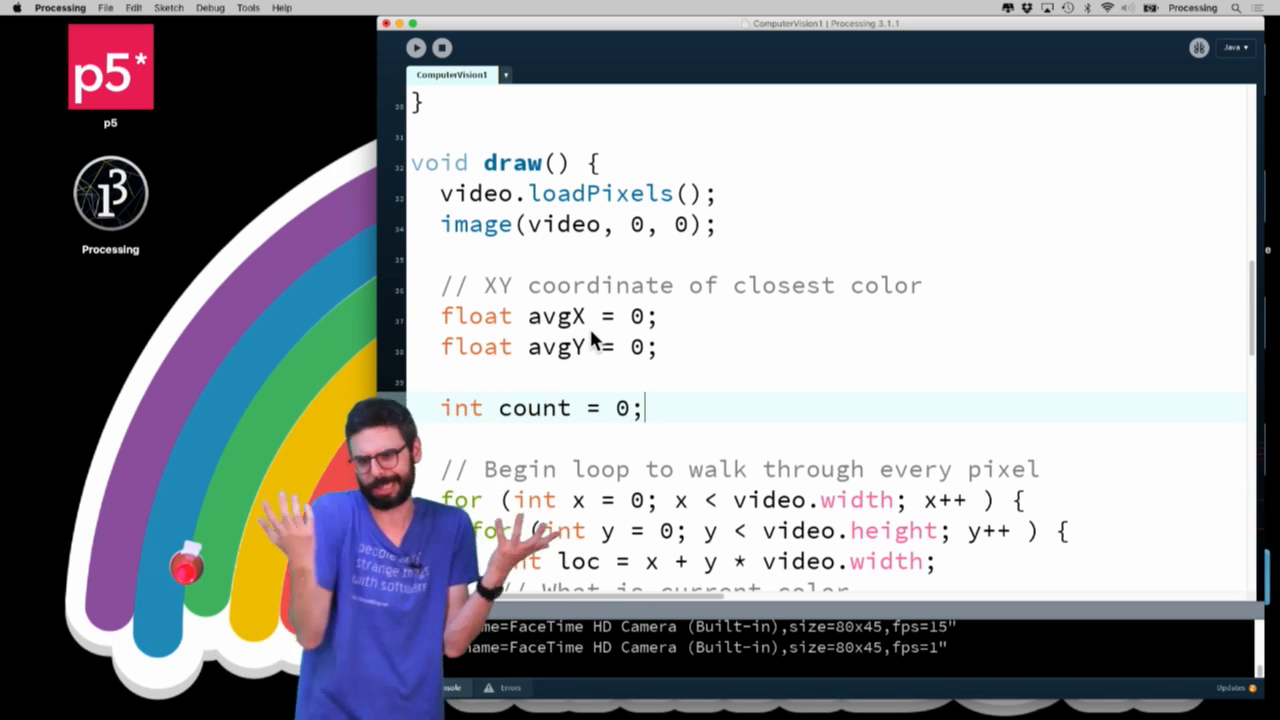
Inside the threshold check, replace closestX/Y with avgX += x; avgY += y; count++;
scroll(down, 3)
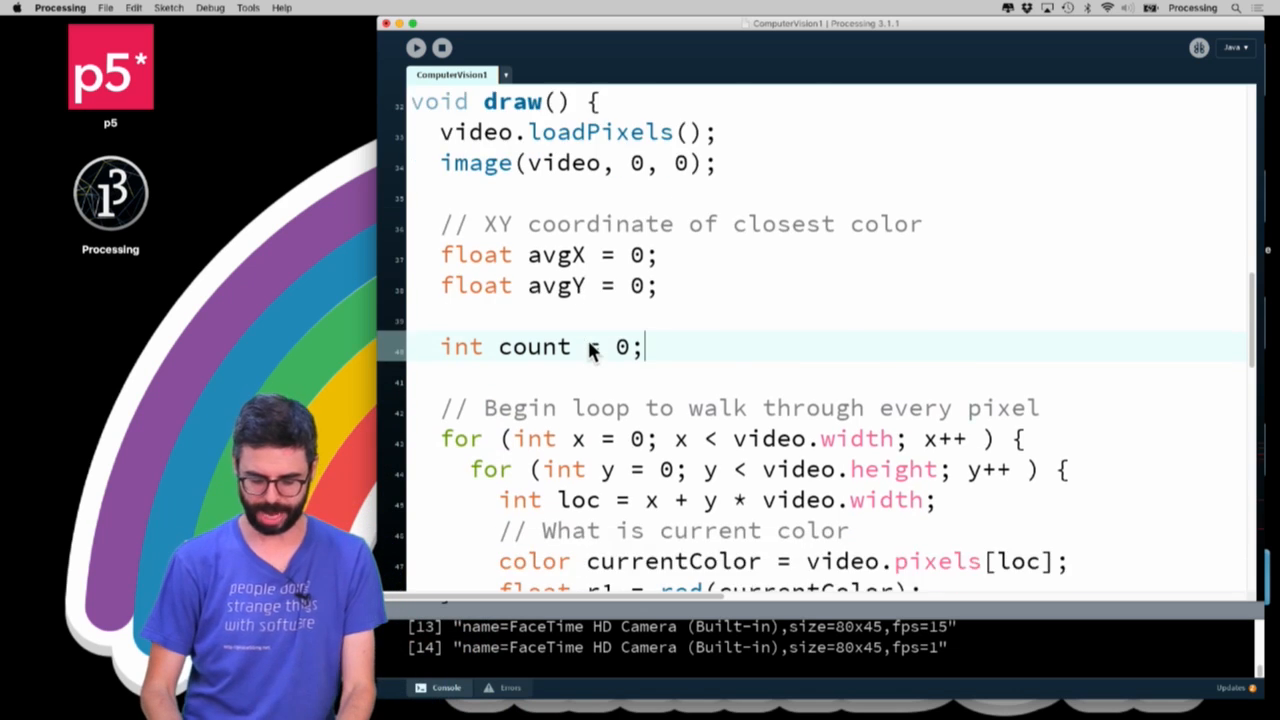
scroll(down, 3)
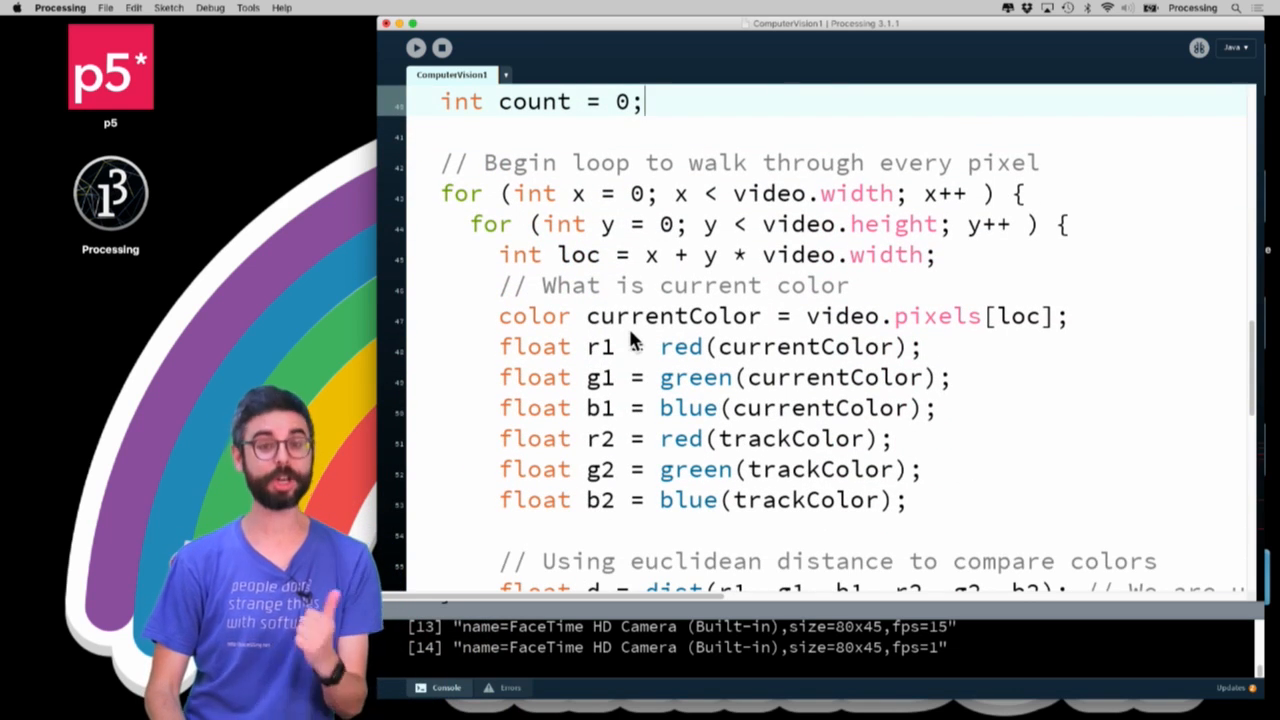
scroll(down, 3)
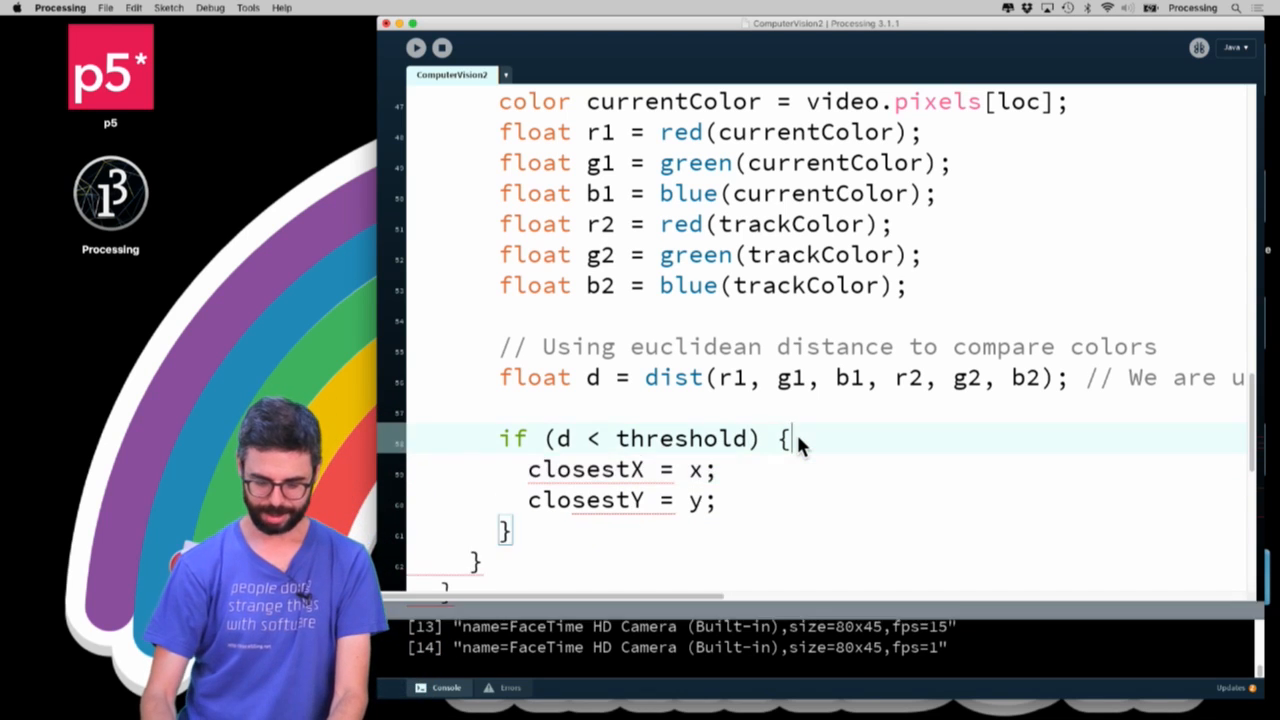
text(avgX +=)
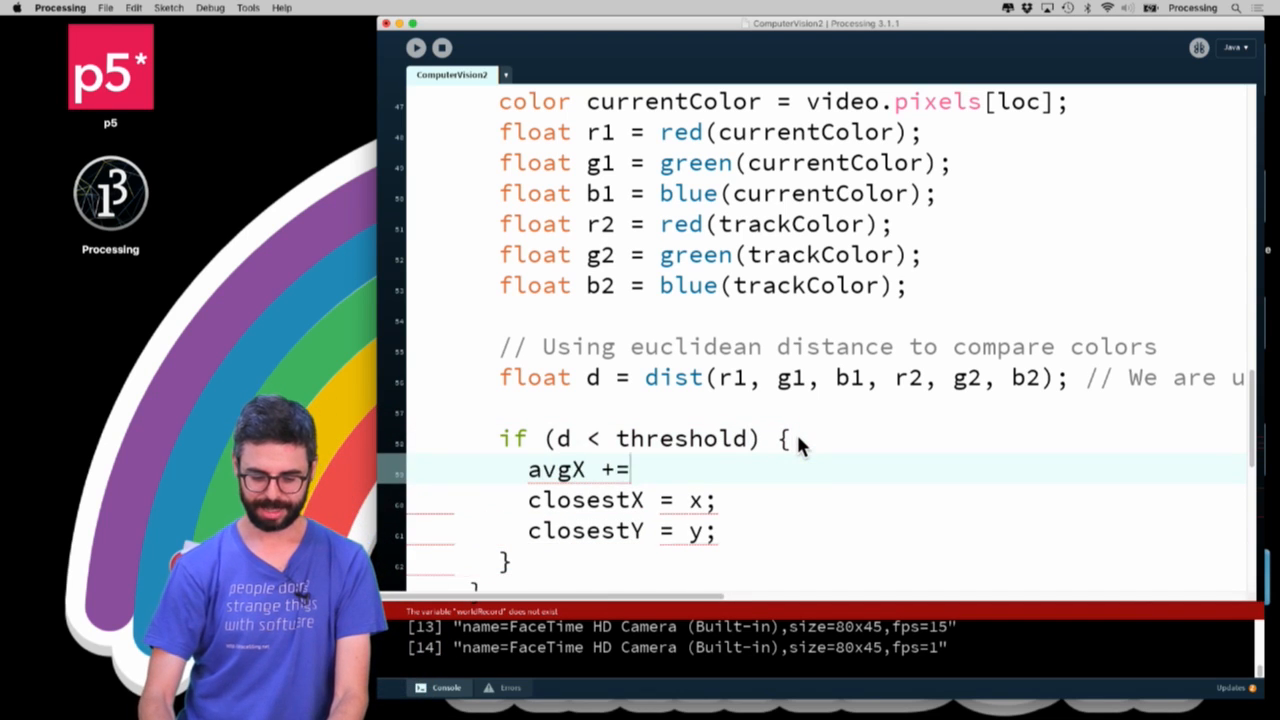
text(x;)
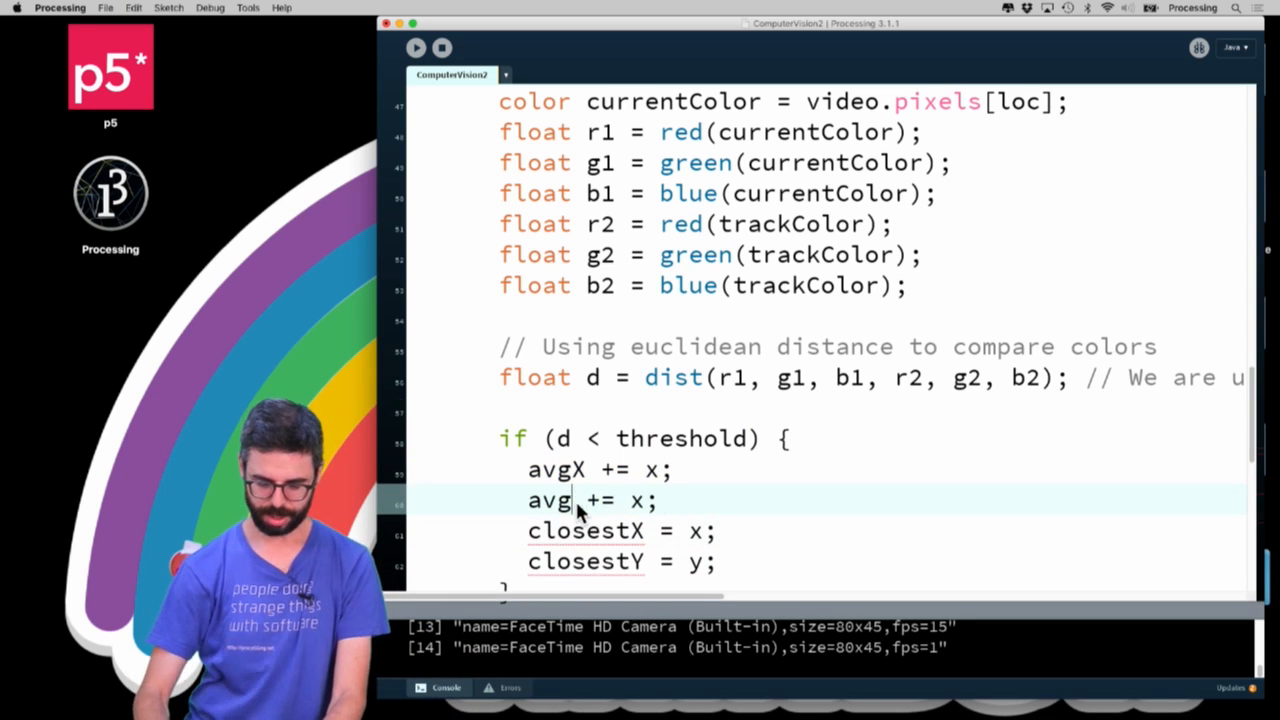
text(Y)
click(620, 530)
text(count)
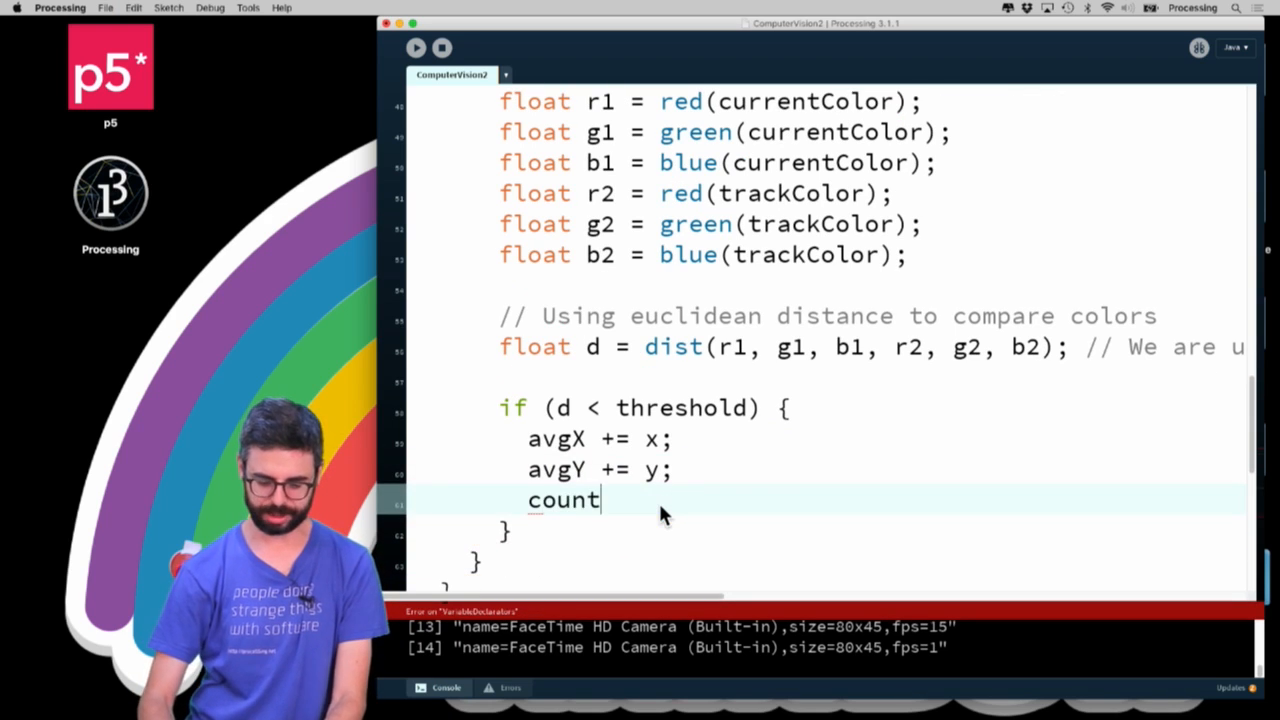
text(++;)
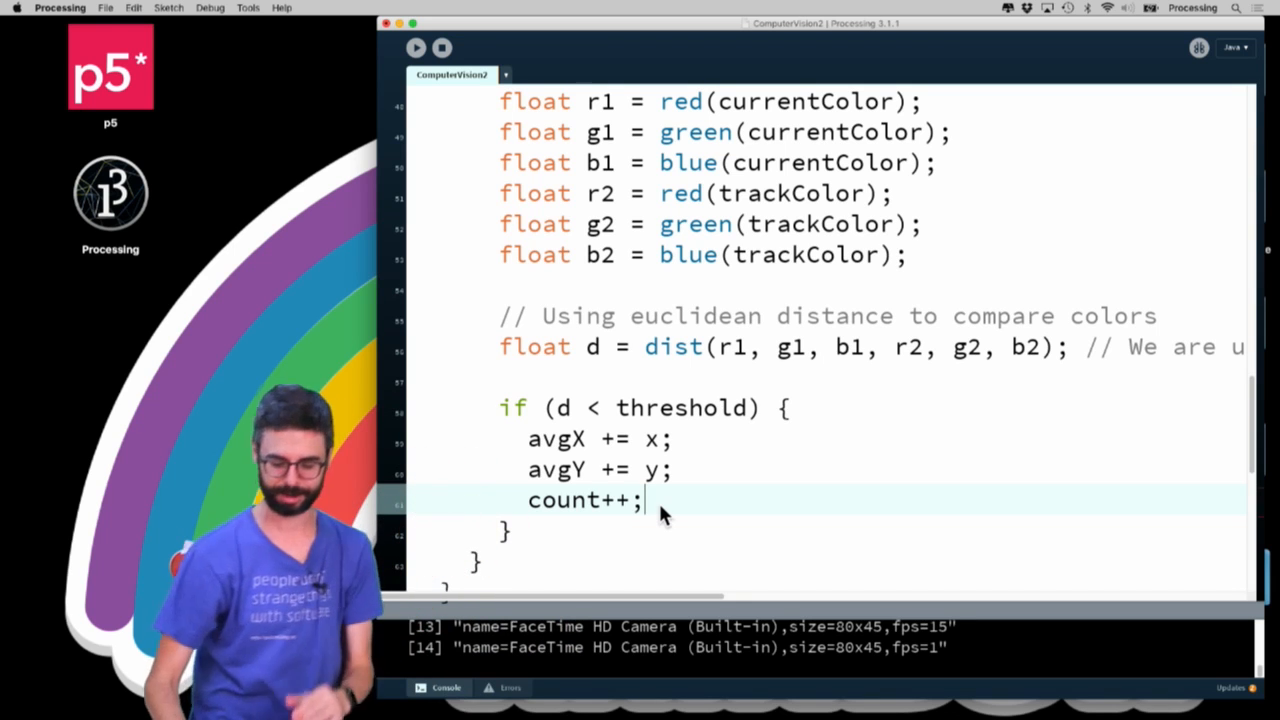
Test count > 0, divide avgX and avgY by count, and draw the ellipse at avgX, avgY
scroll(down, 3)
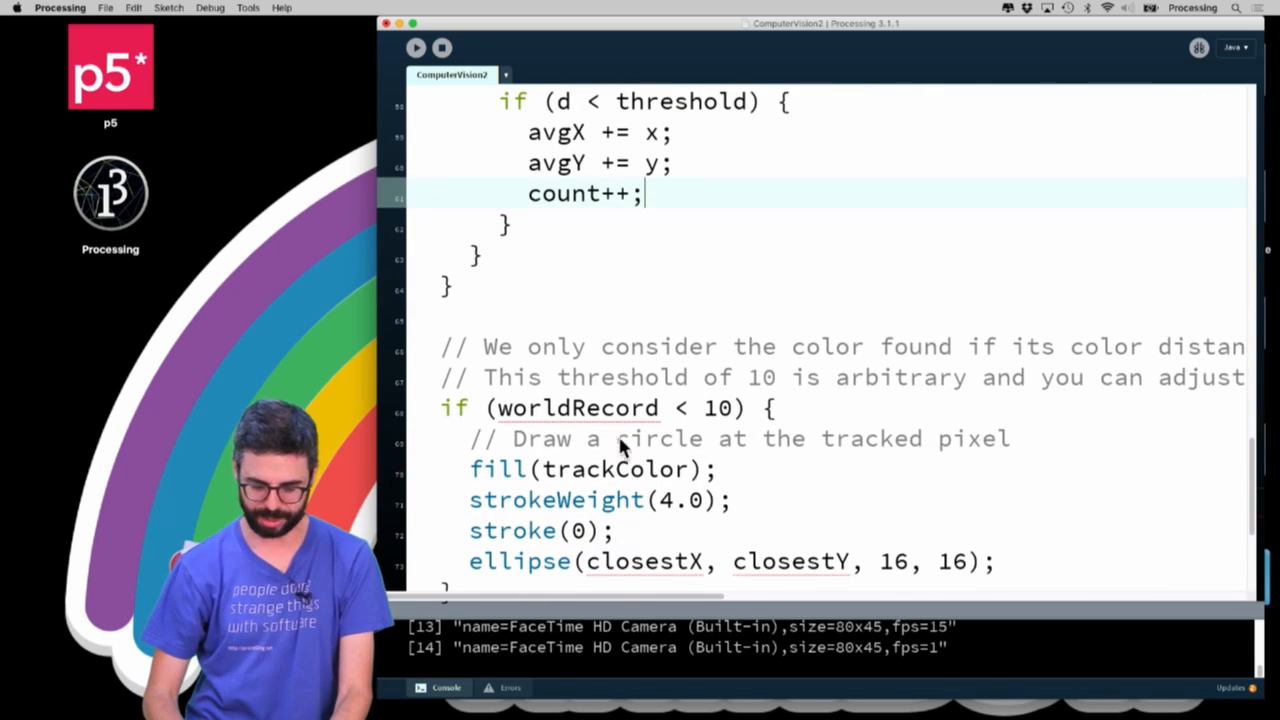
text(count)
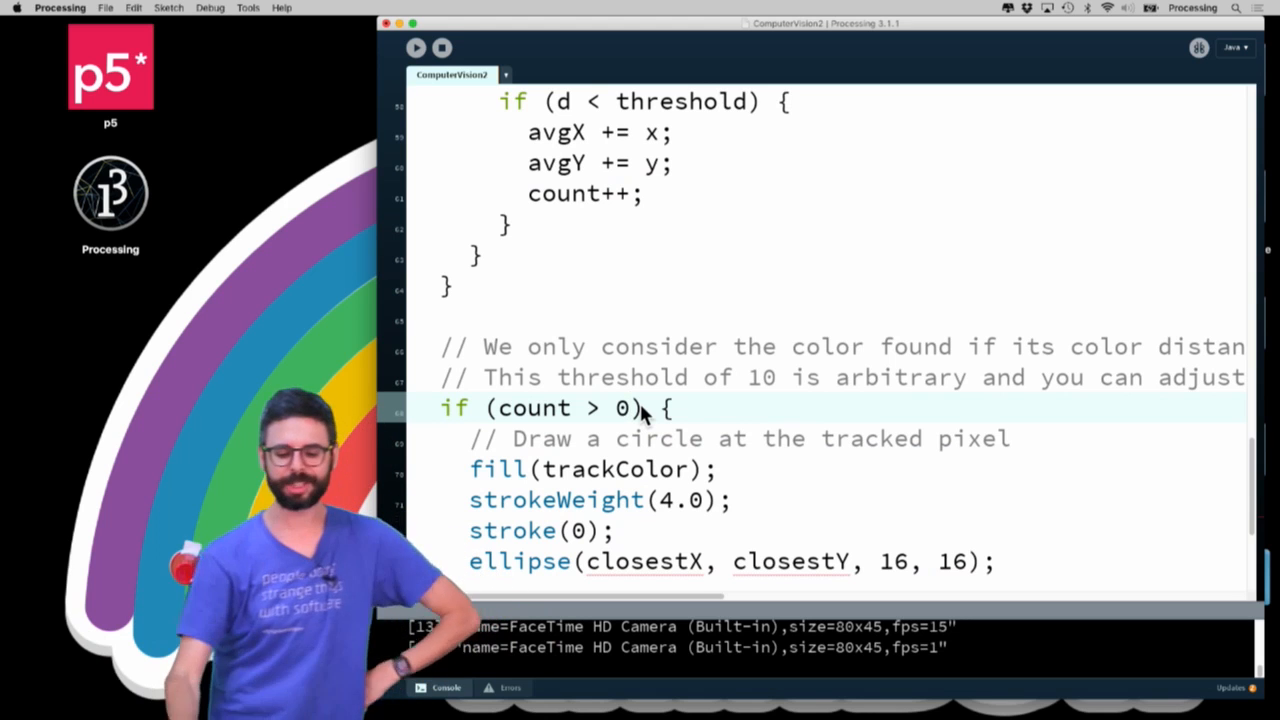
text(5)
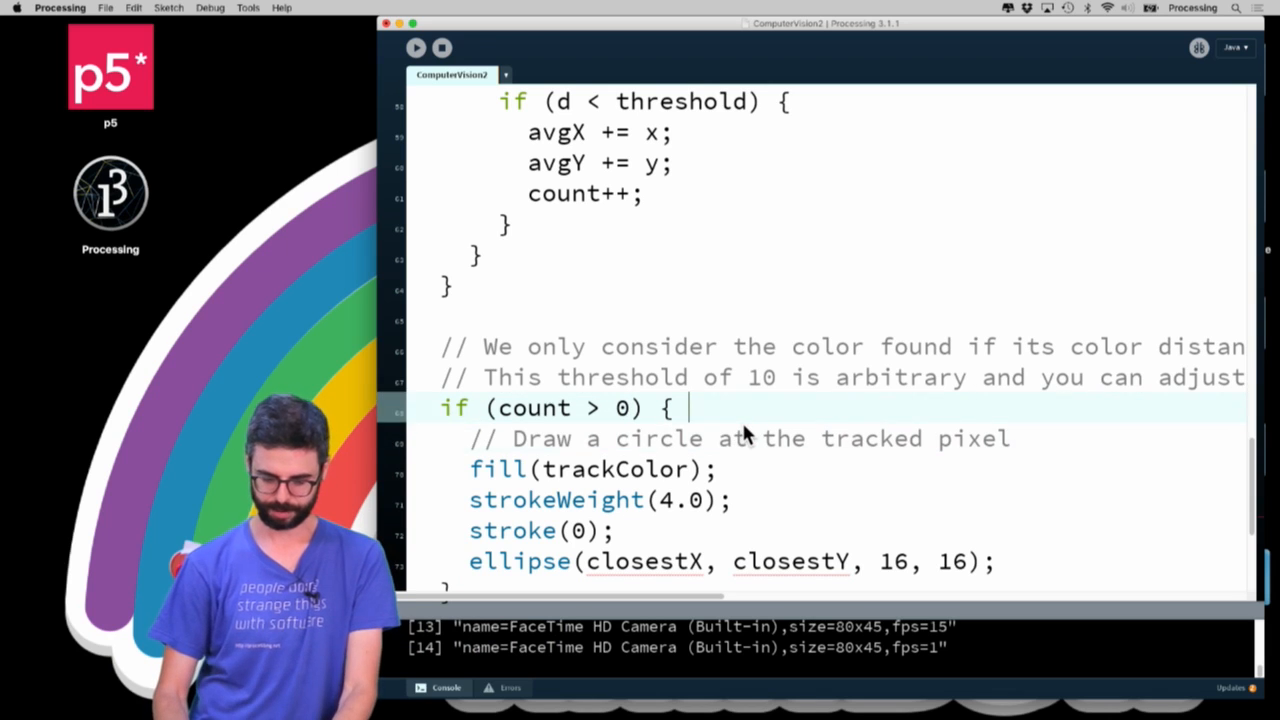
text(avgX)
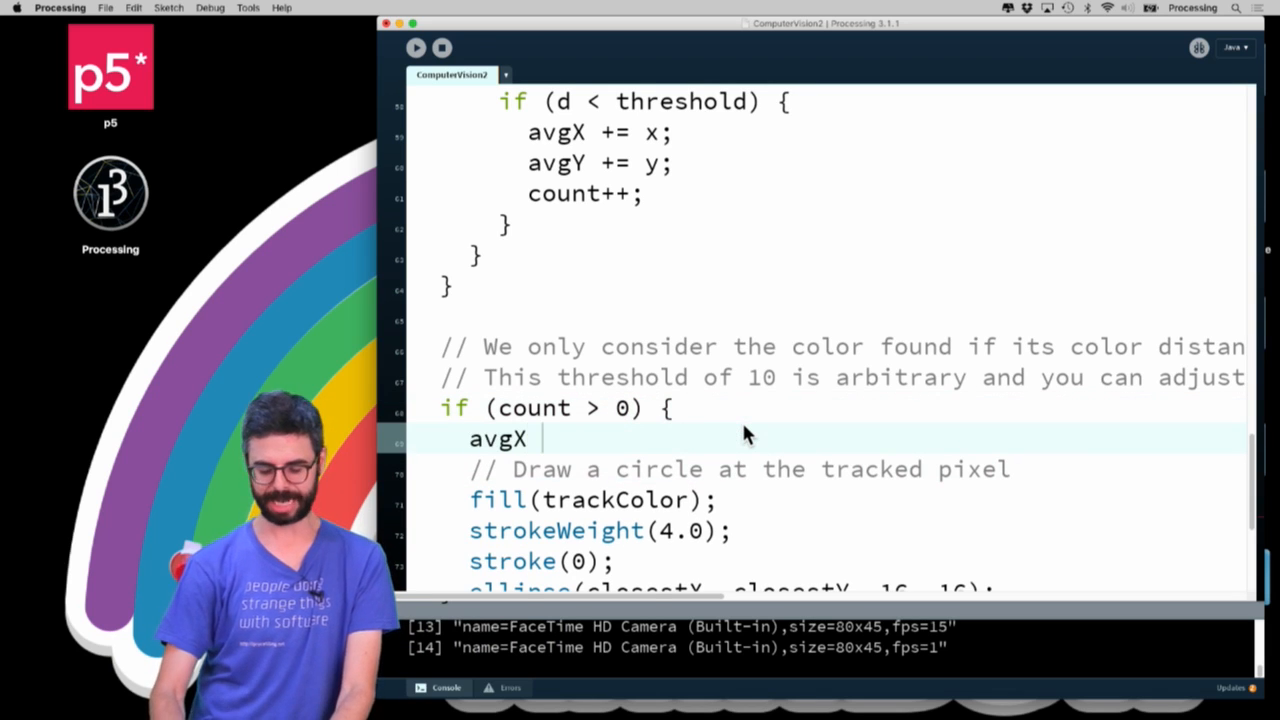
text(= avgX / count;)
text(avgY = avgY / count;)
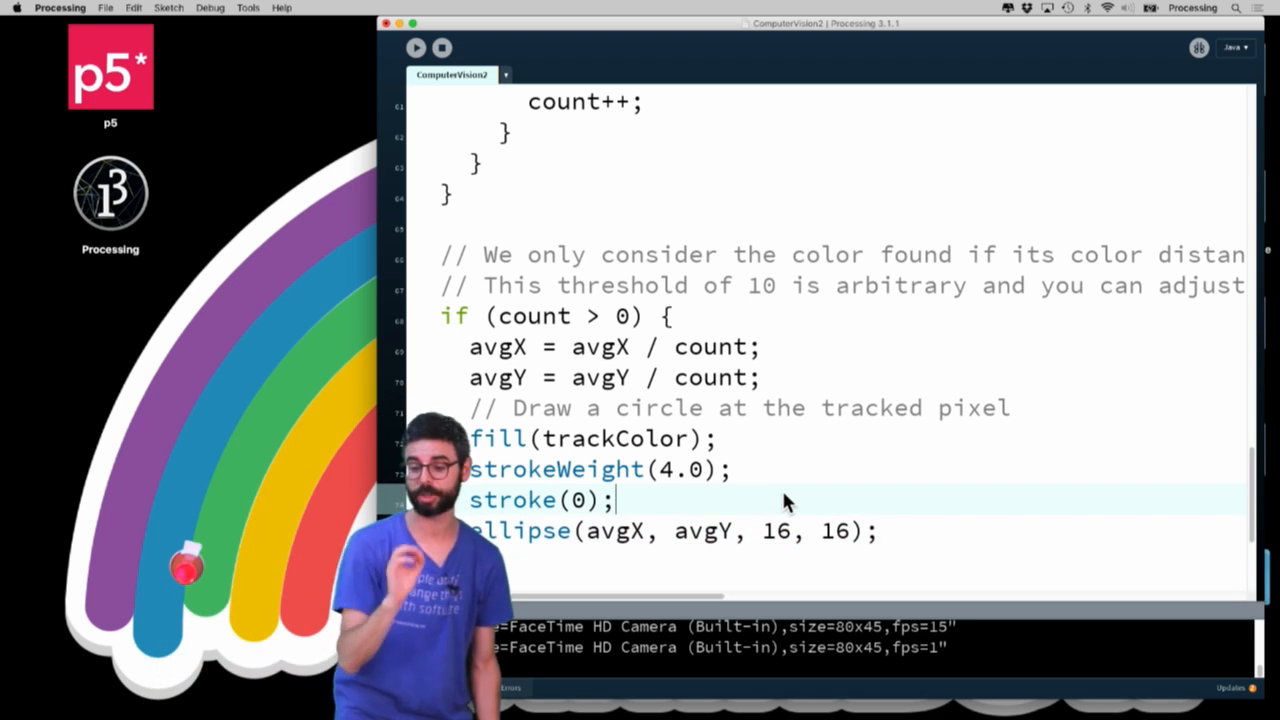
scroll(up, 3)
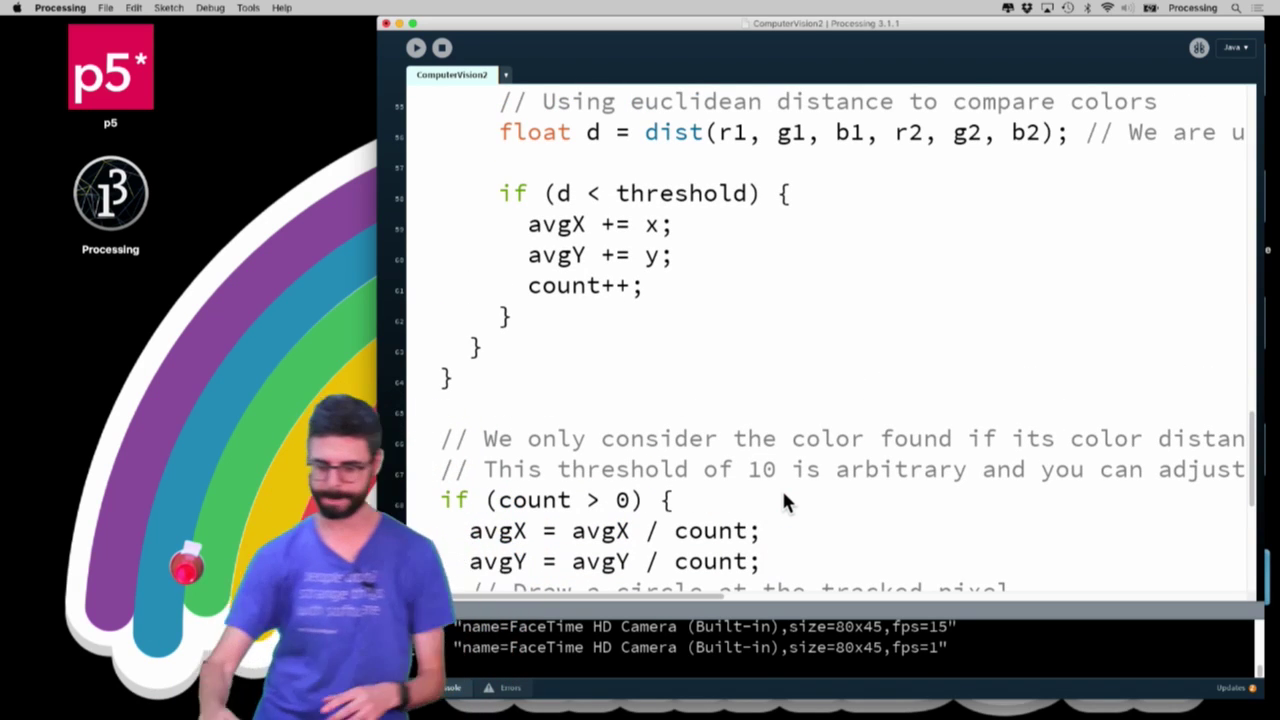
scroll(down, 3)
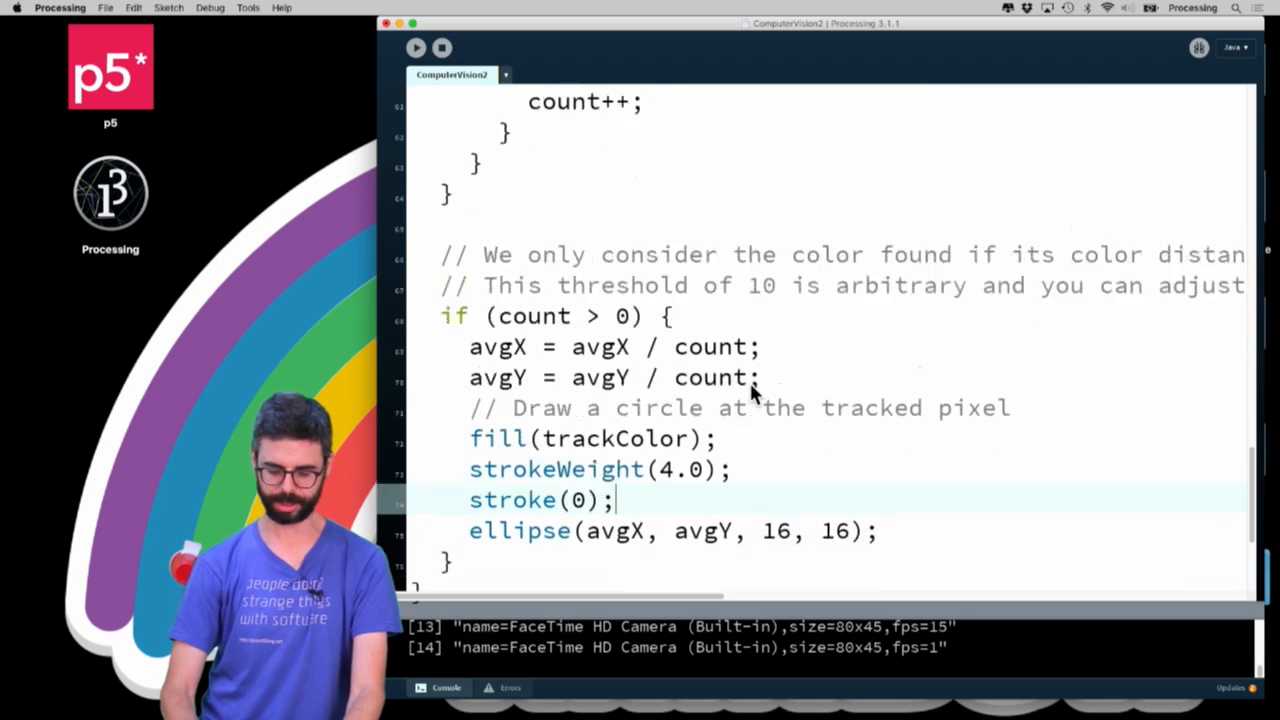
click(416, 48)
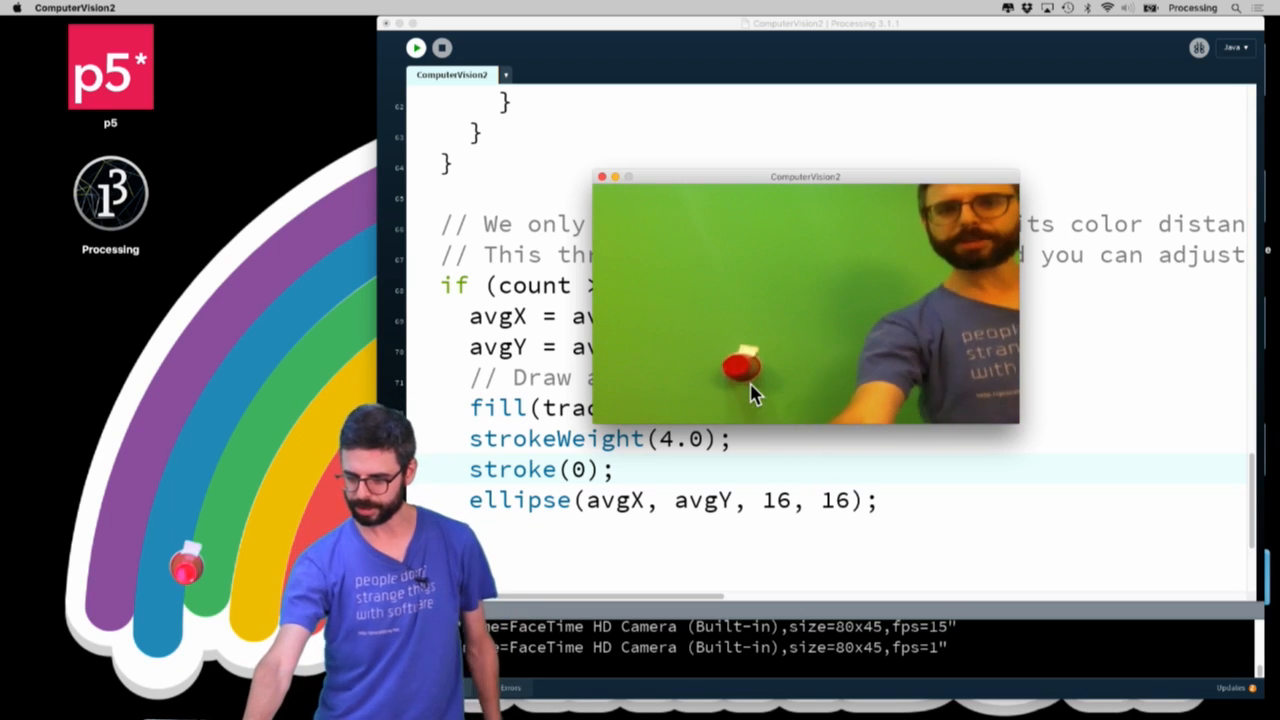
mouse_move(856, 384)
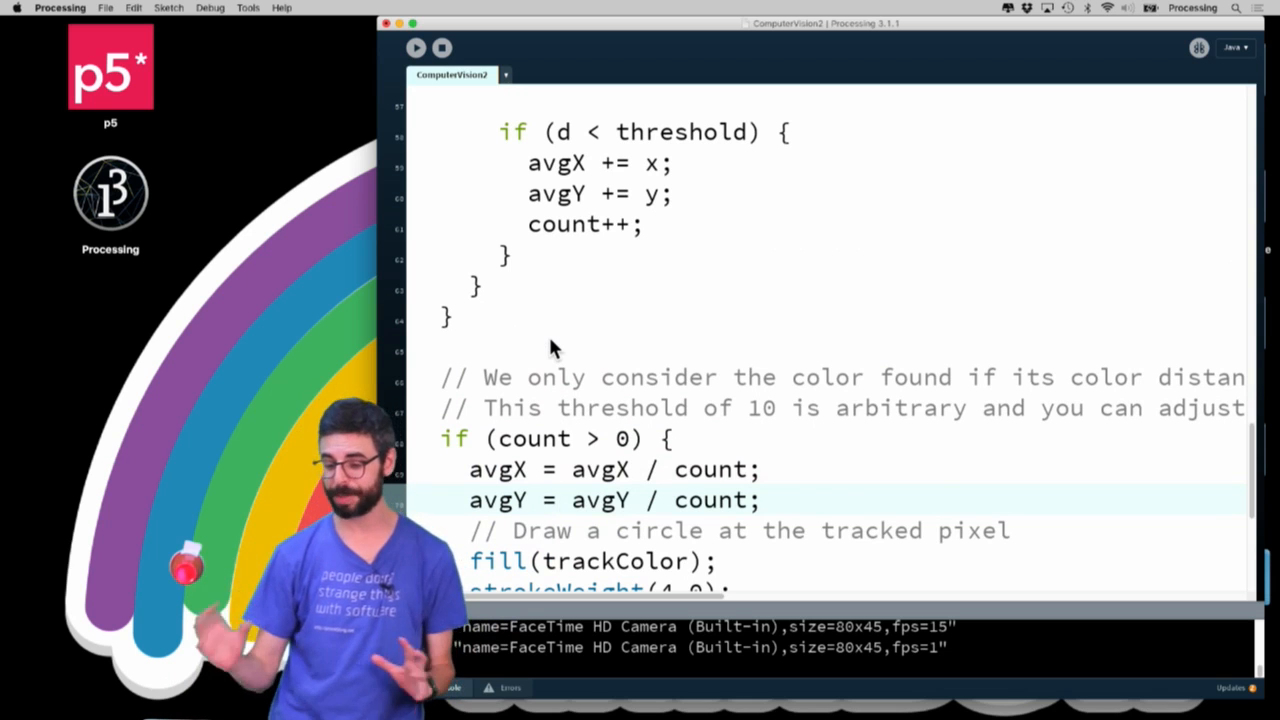
Add fill(255) and point(x,y) inside the threshold check to mark matching pixels white
scroll(up, 3)
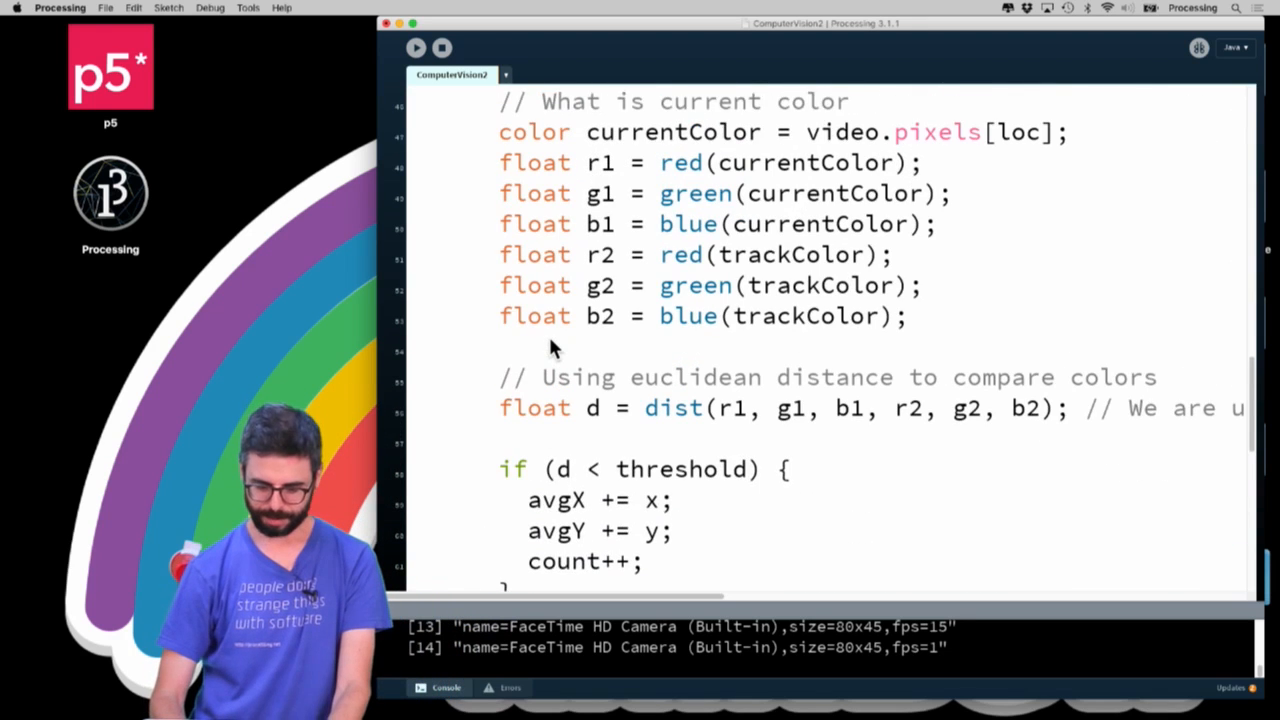
scroll(down, 3)
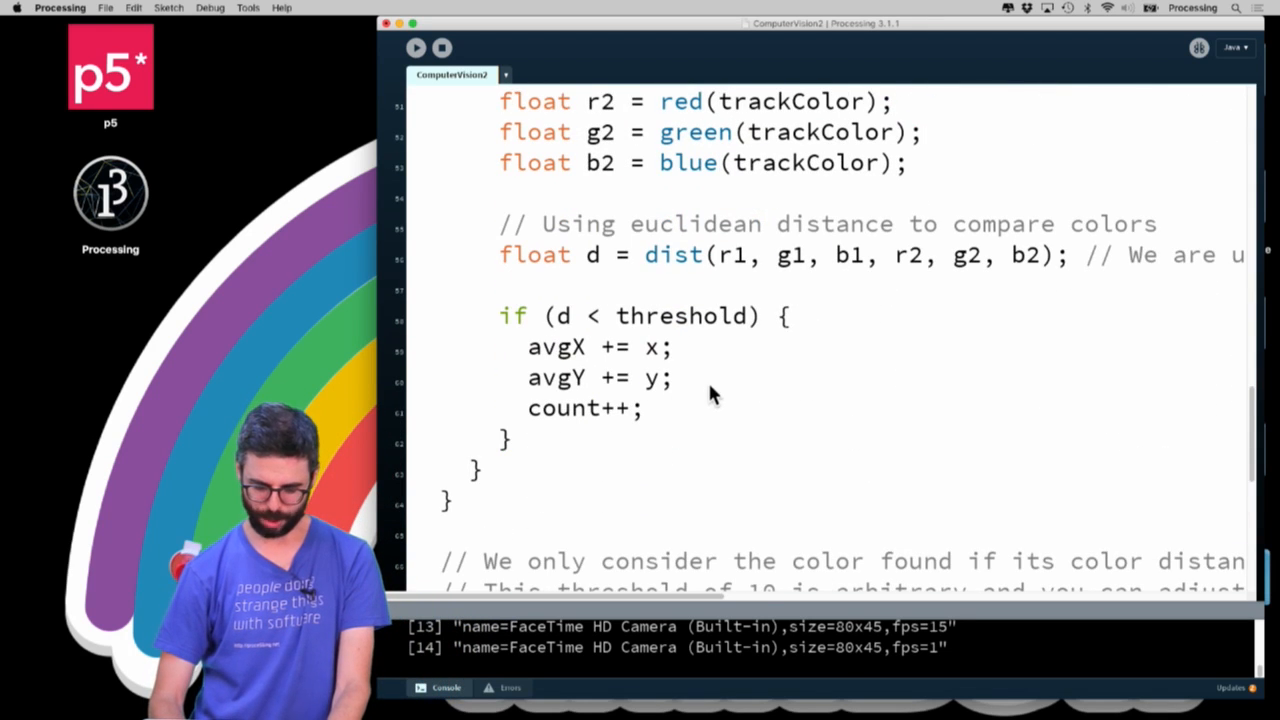
click(790, 316)
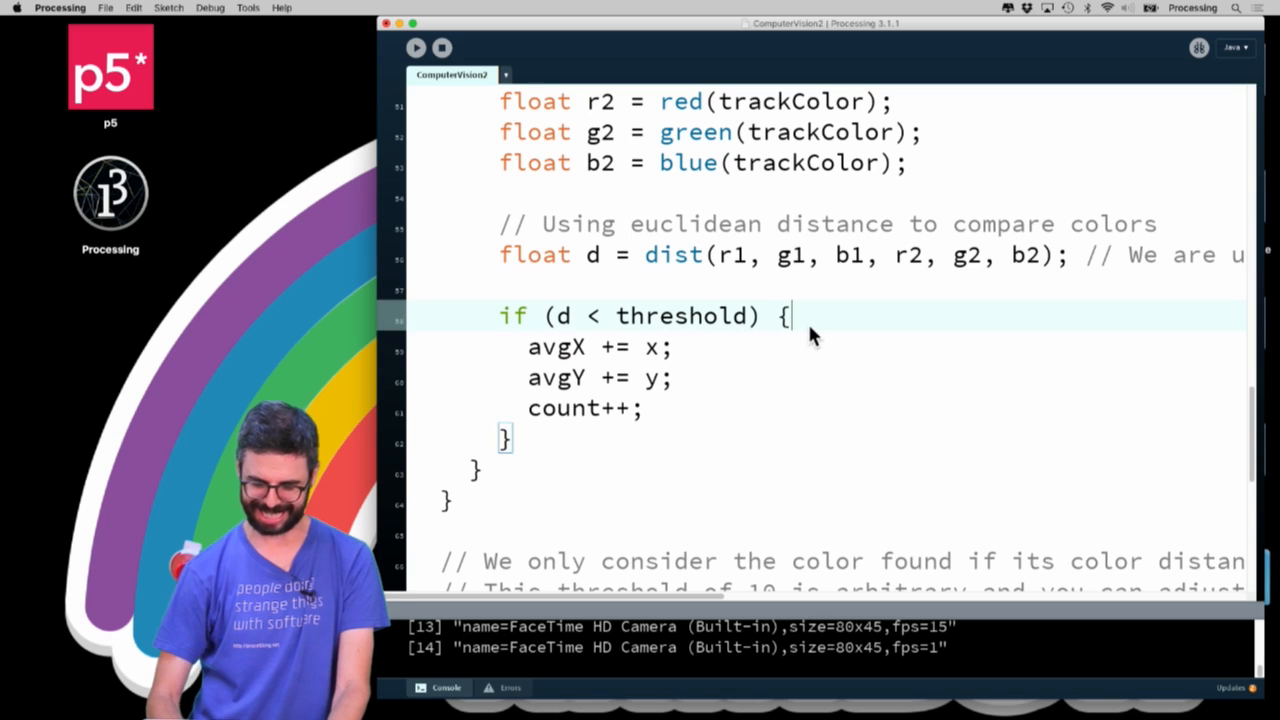
text(fill(255);)
text(poi)
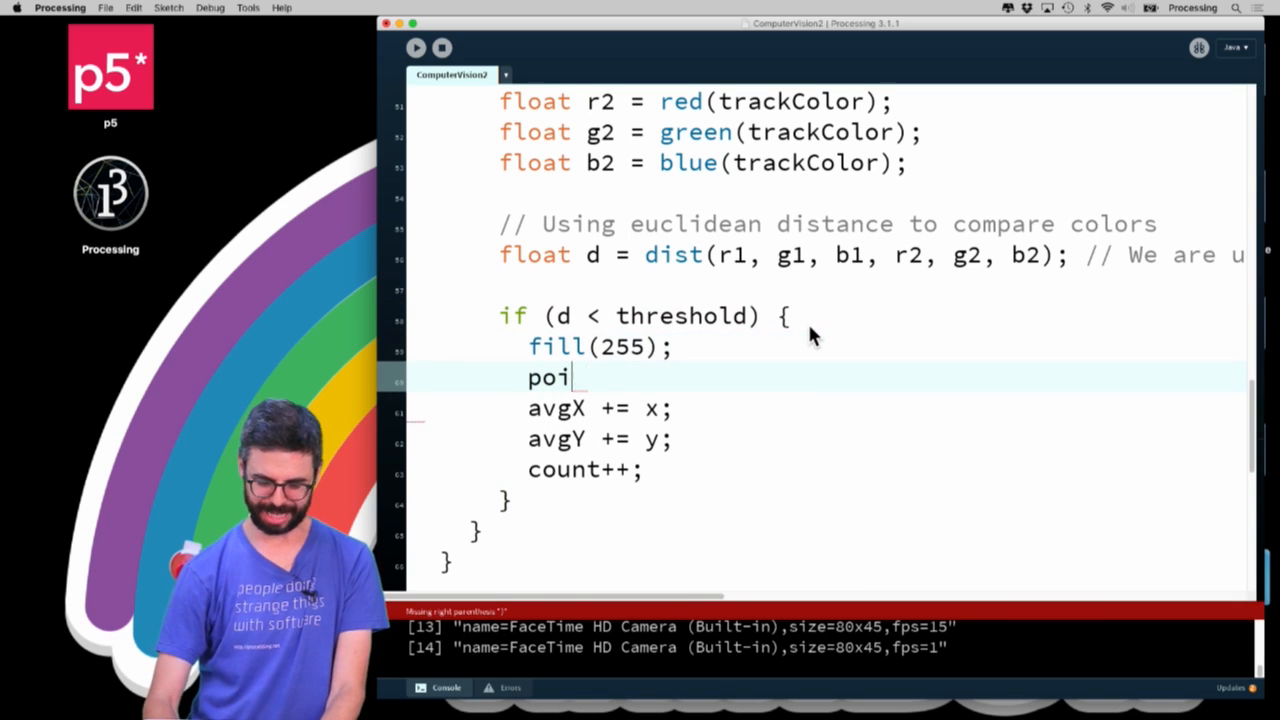
text(nt(x,y);)
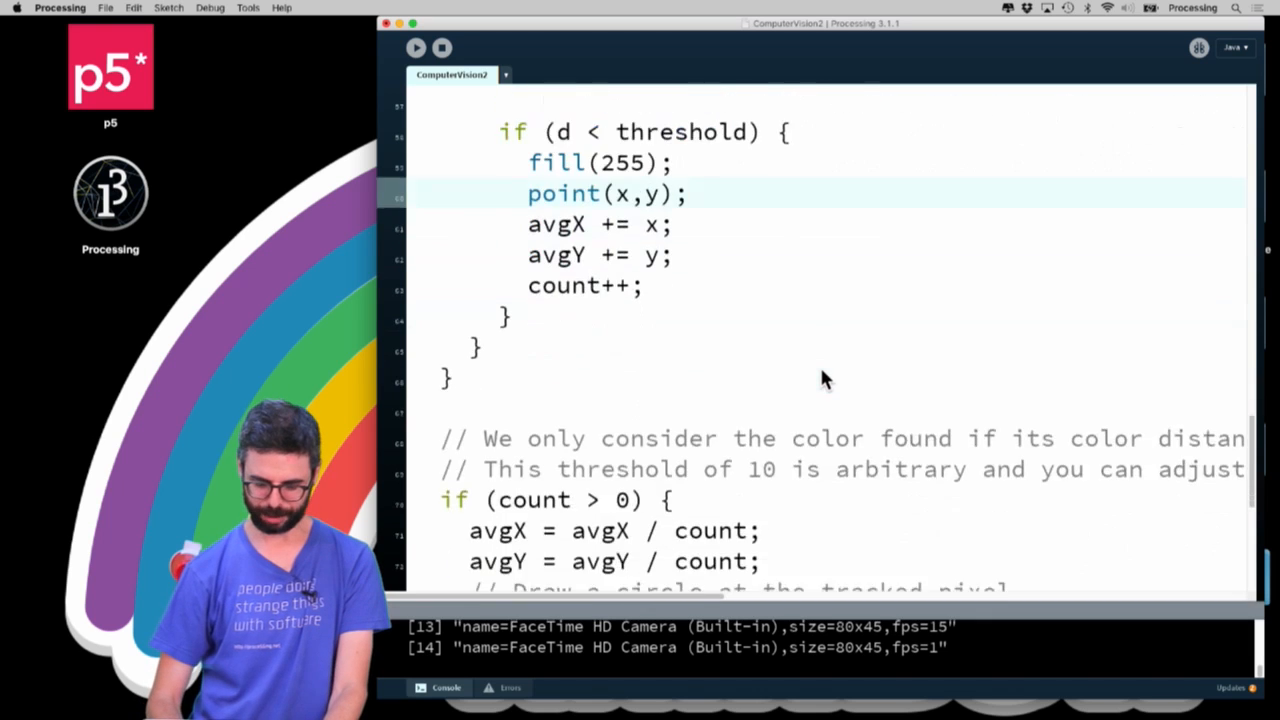
scroll(down, 3)
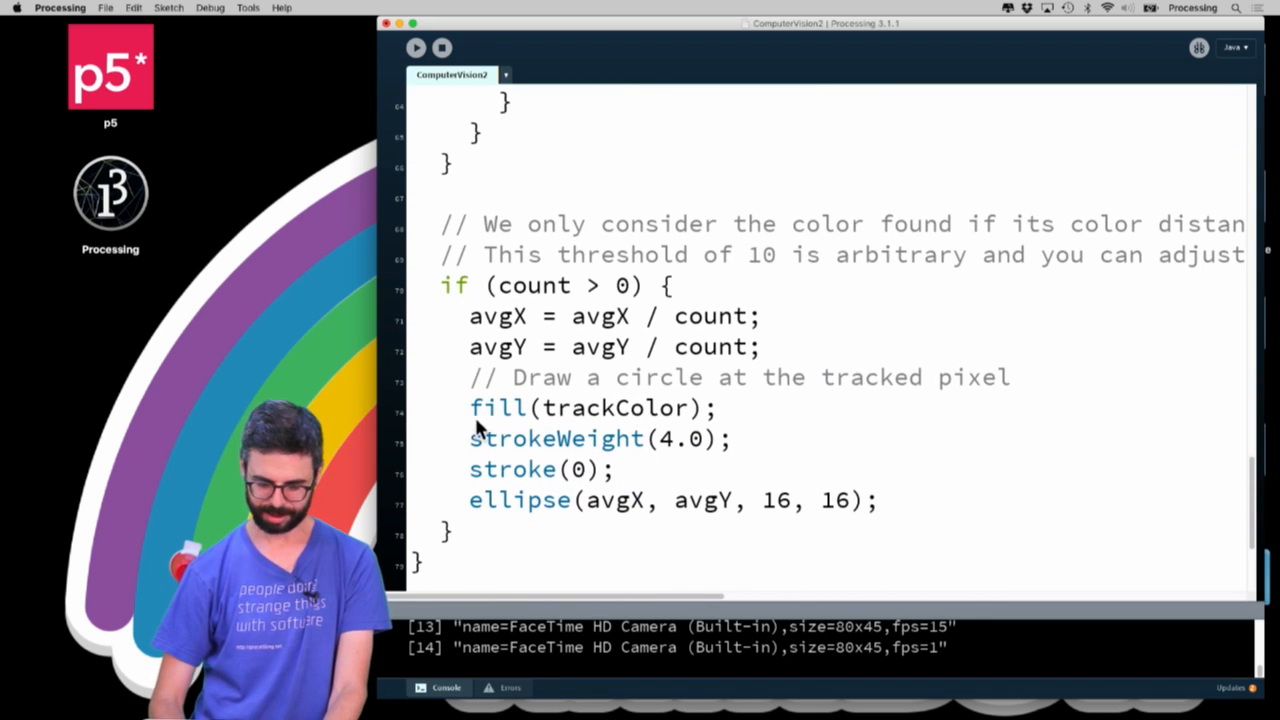
scroll(up, 3)
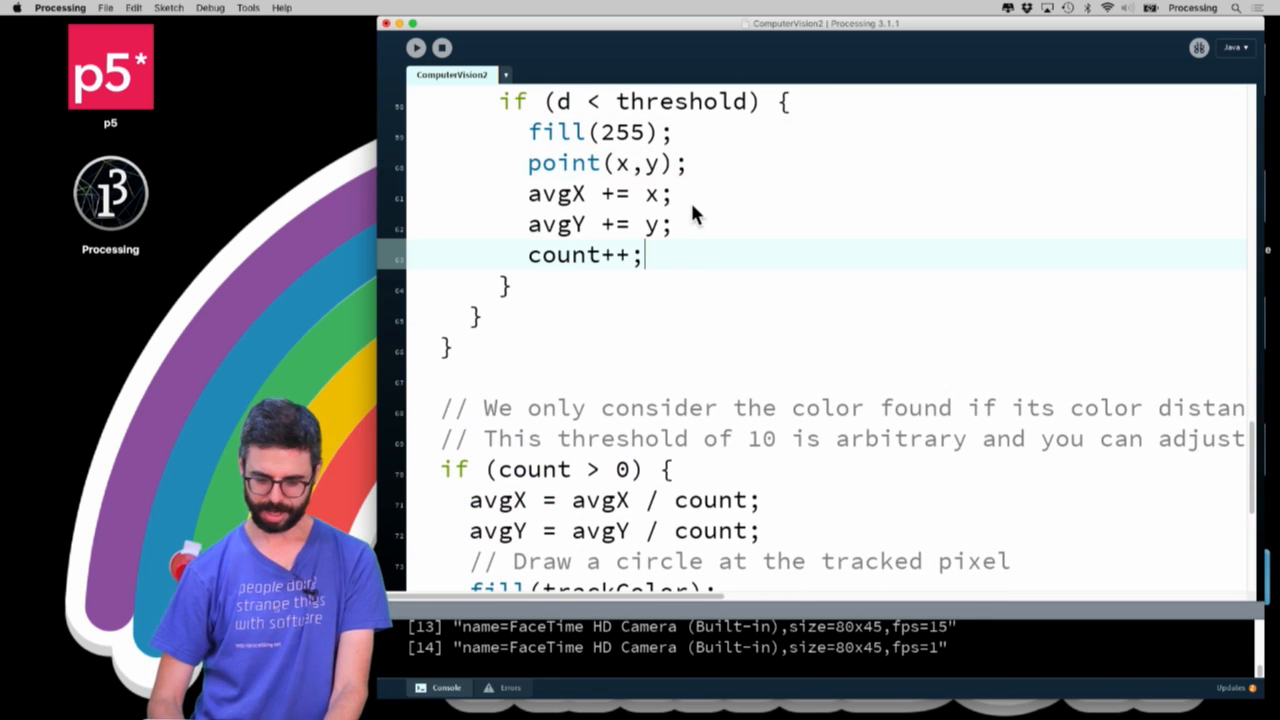
scroll(down, 3)
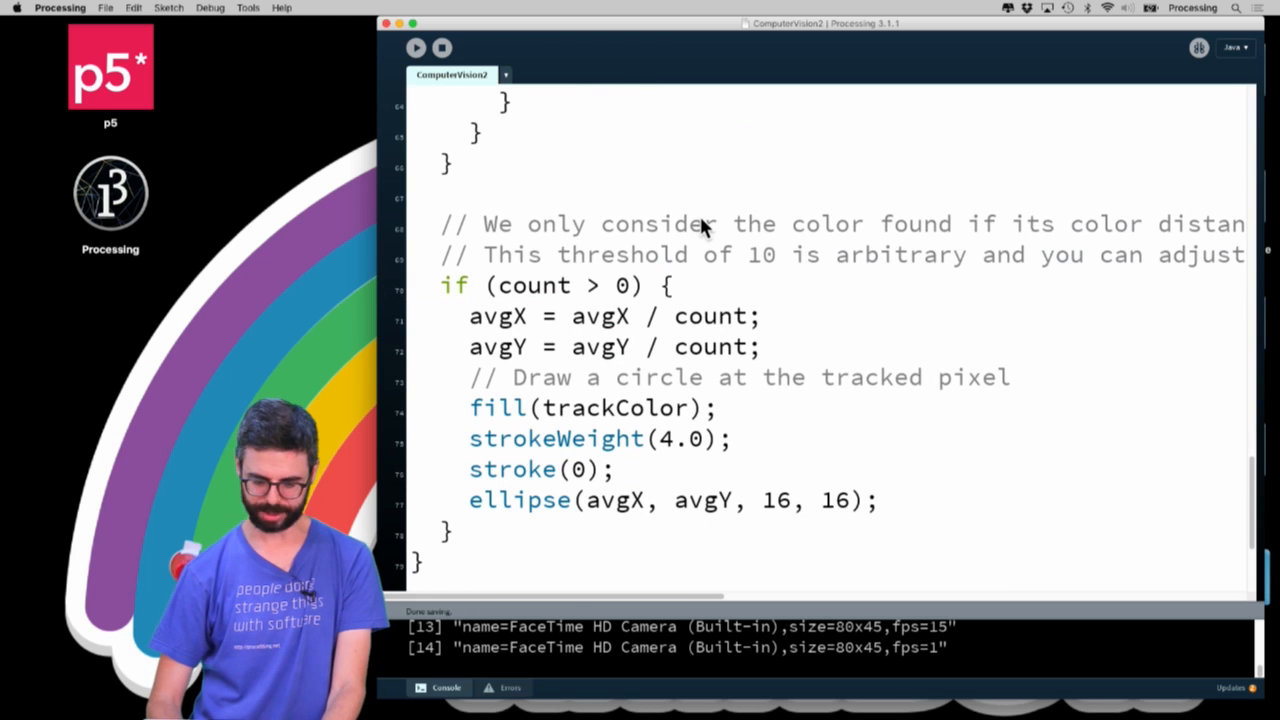
scroll(up, 3)
text(th)
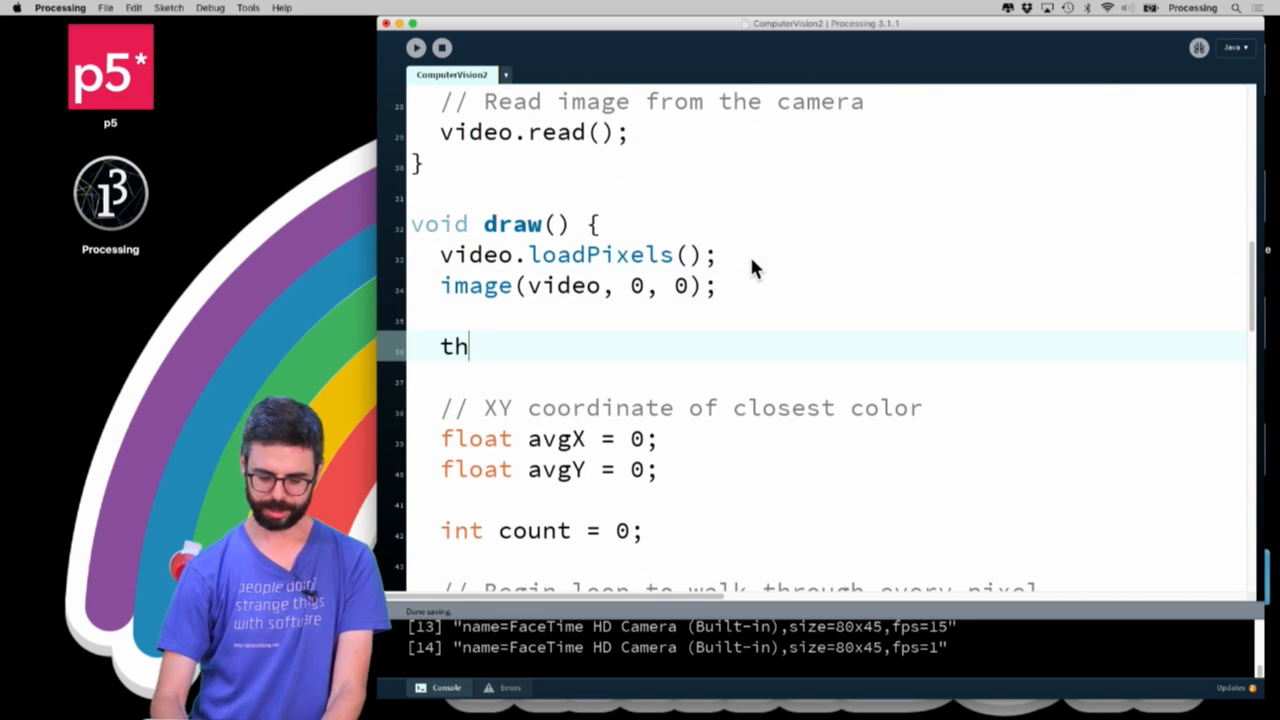
Set threshold = map(mouseX, 0, width, 0, 100) at the top of draw and run
text(reshold = map()
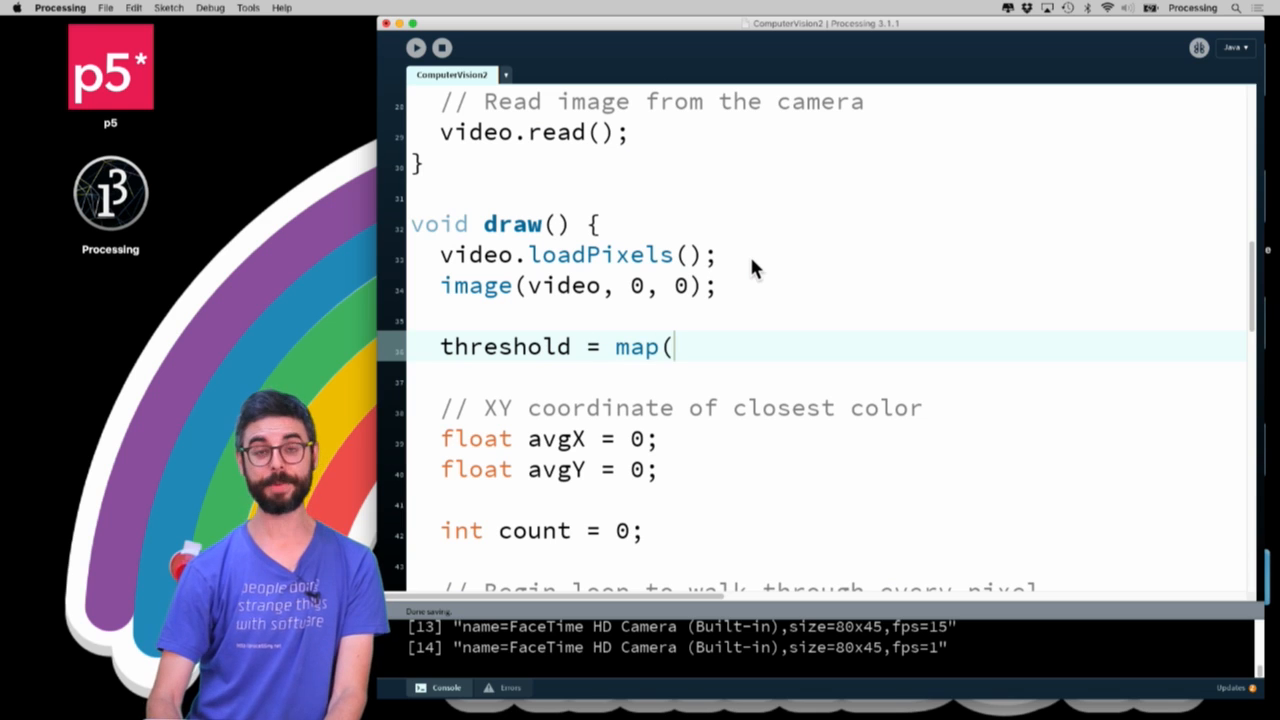
text(mouseX,)
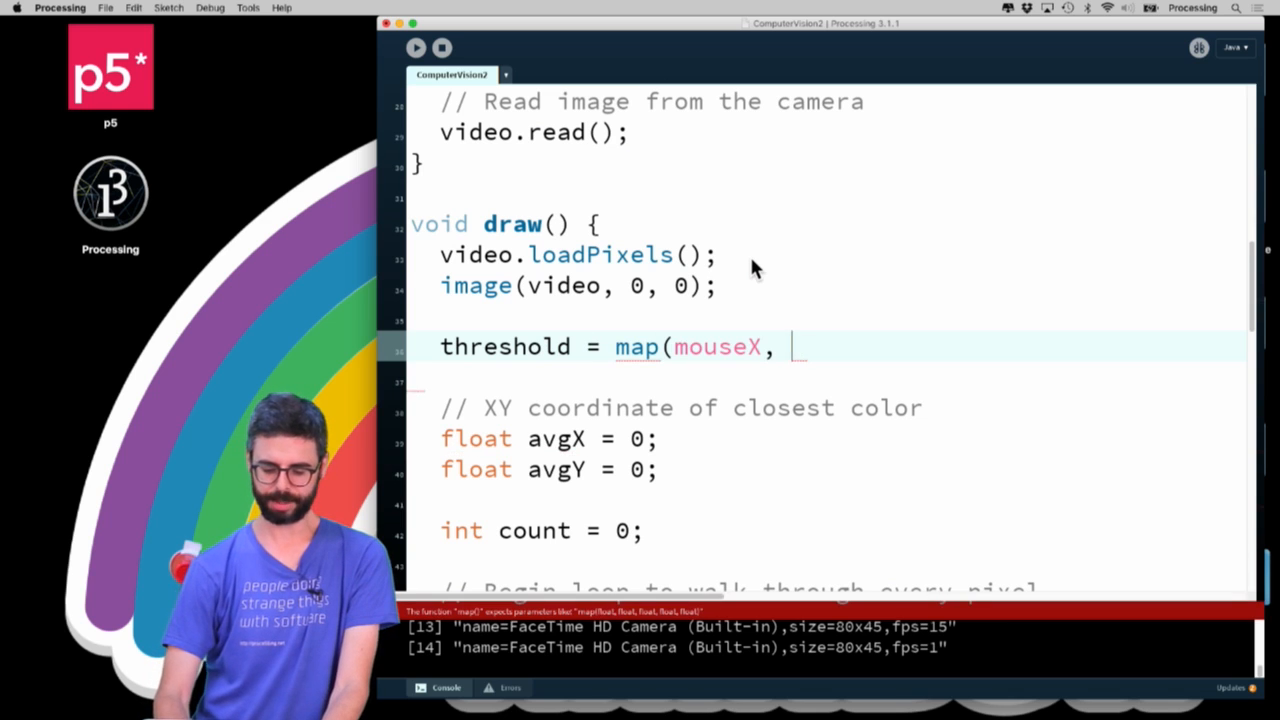
text(0, width,)
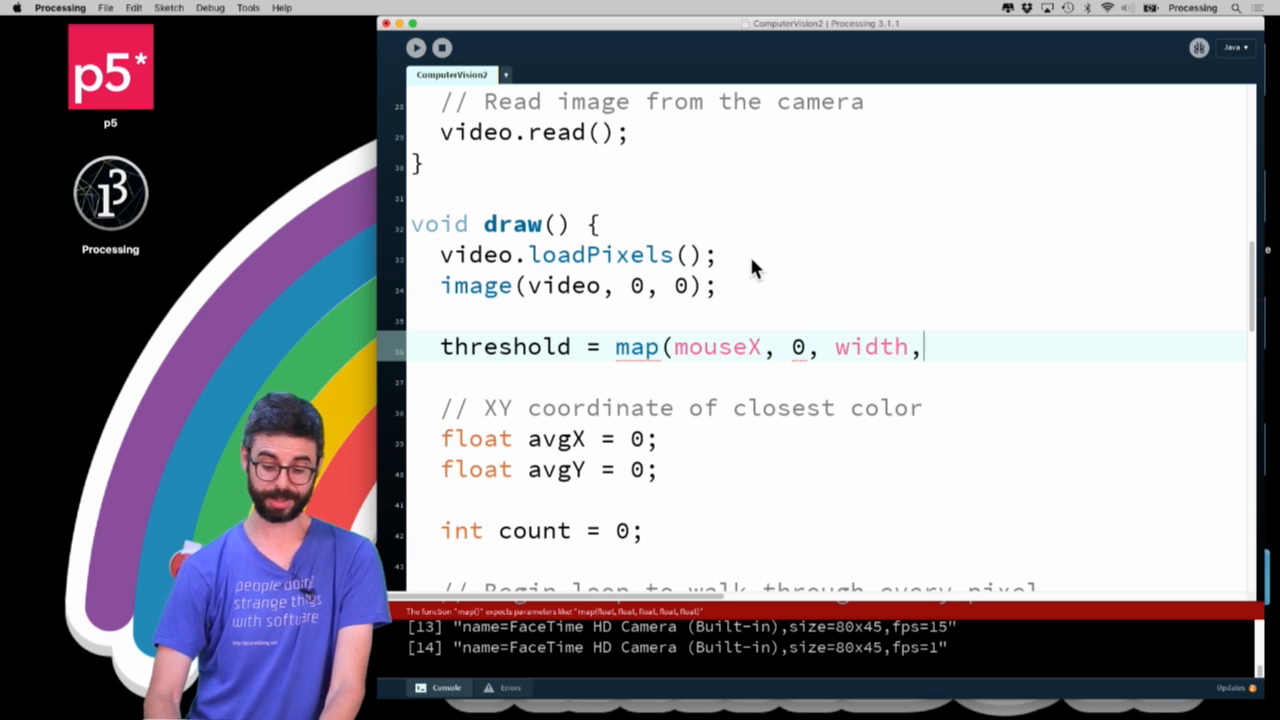
text(0, 100);)
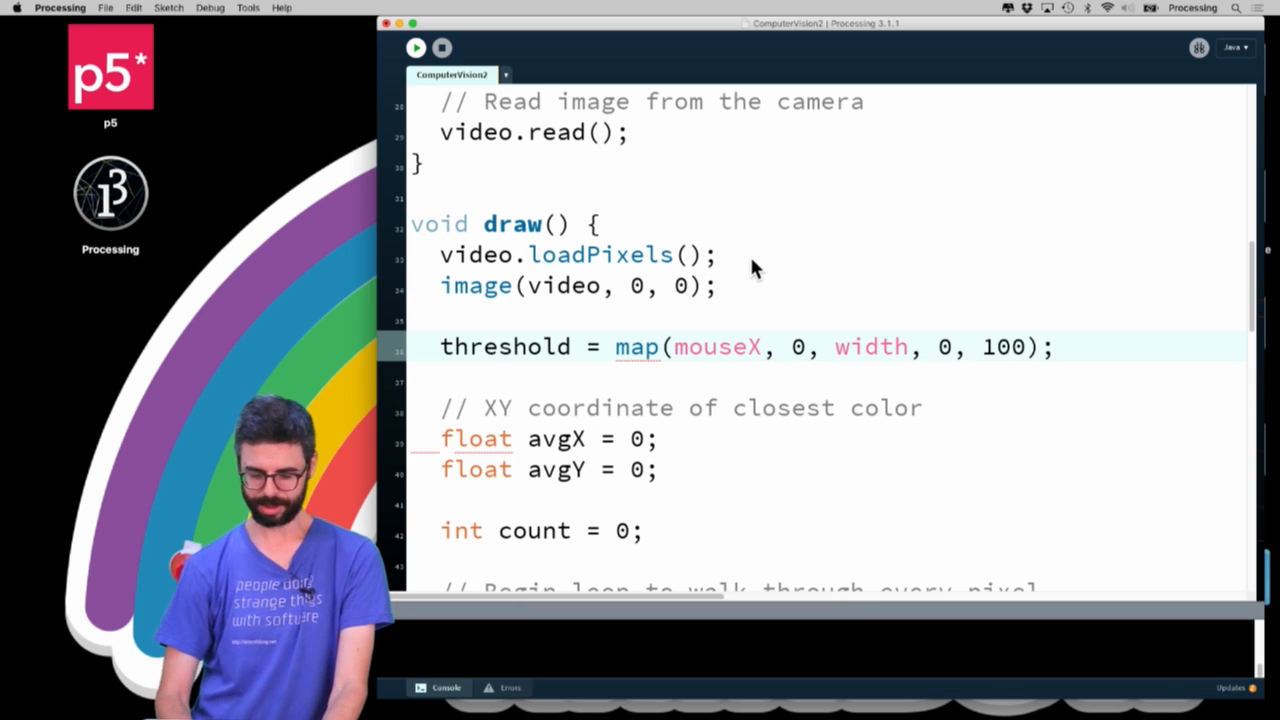
click(416, 48)
text(st)
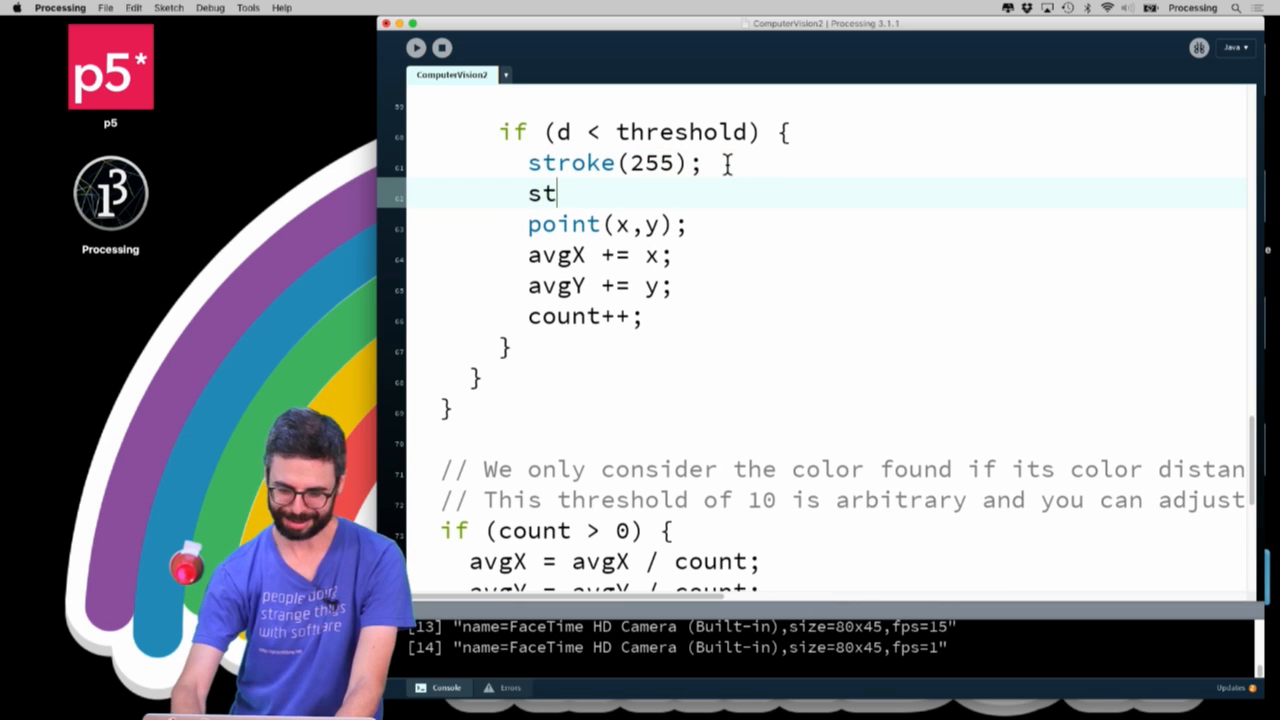
Use stroke(255) with strokeWeight(1) before point(x,y) for matching pixels
text(rokeWeight()
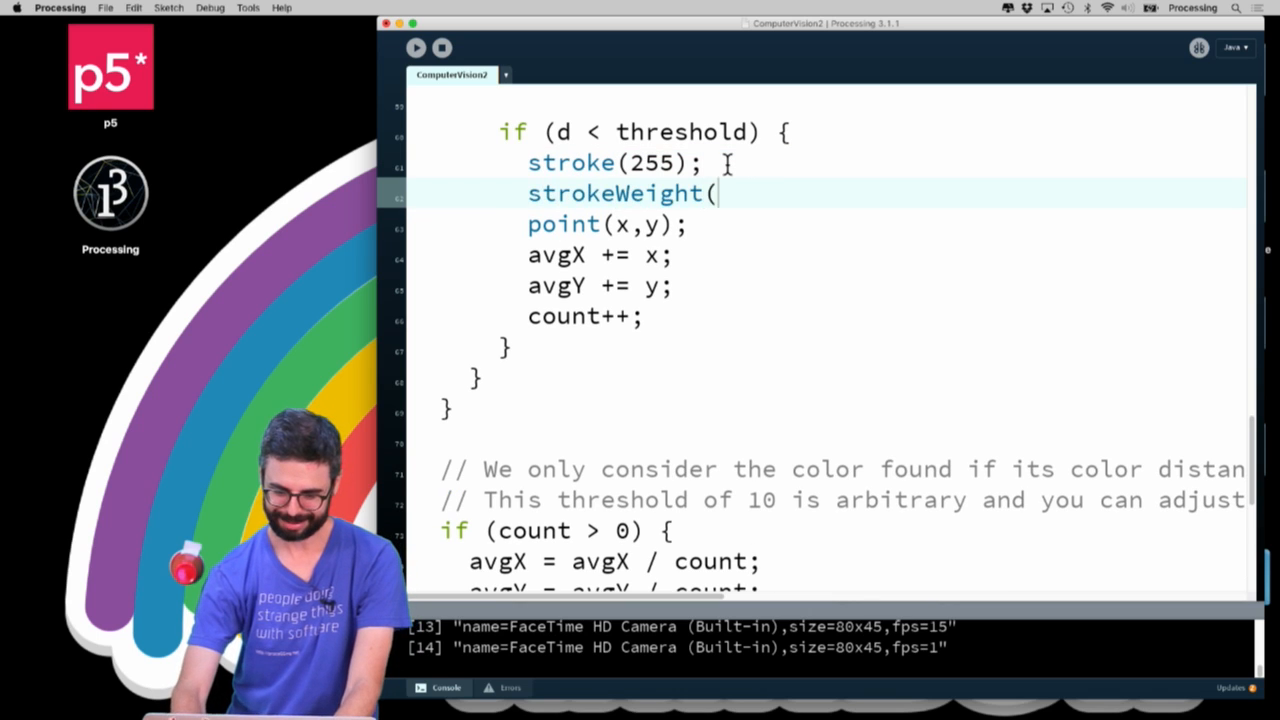
text(1);)
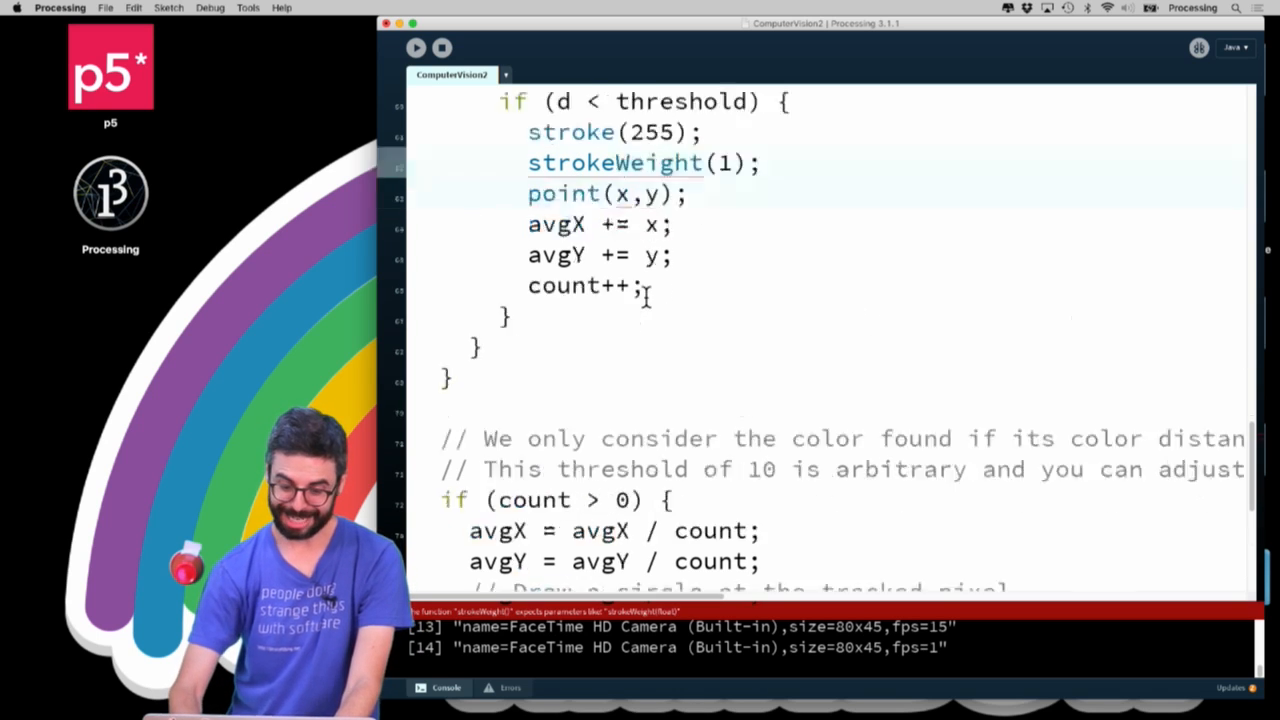
scroll(down, 3)
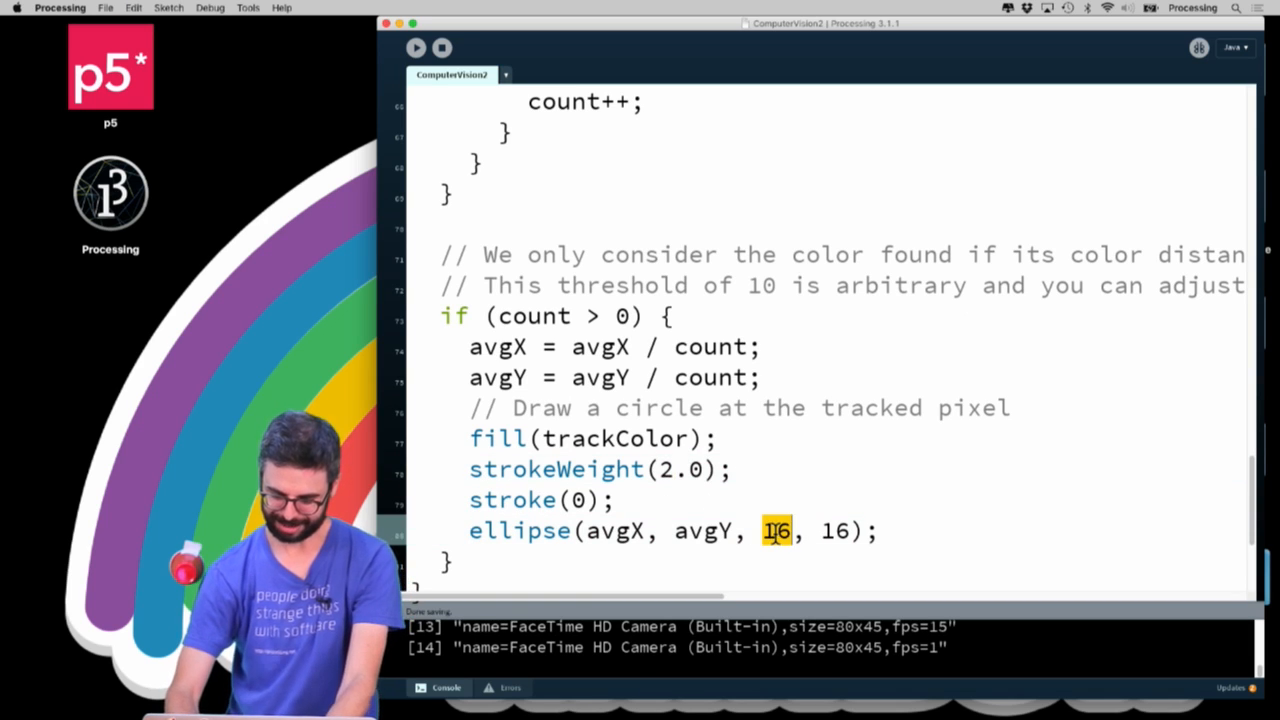
Shrink the average-position ellipse to 8 by 8 and relaunch the sketch
text(8, 8)
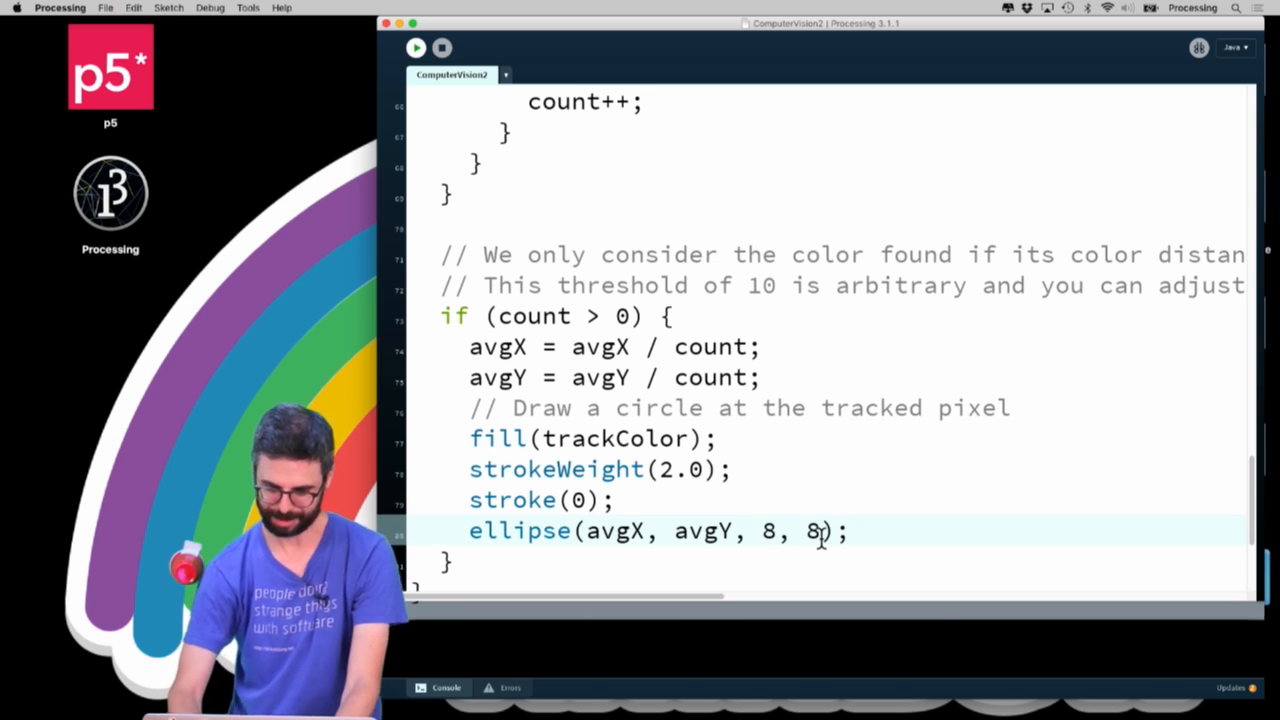
click(416, 48)
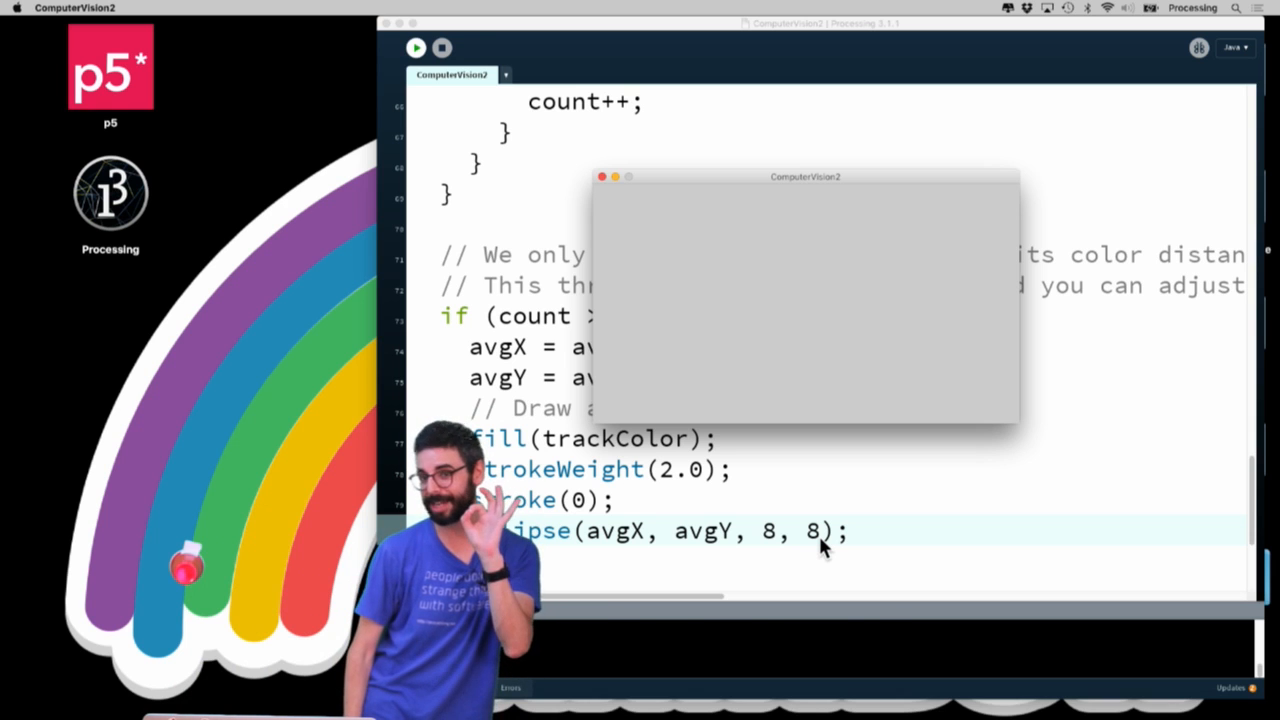
Run the sketch to show the live webcam view with the red object
click(416, 48)
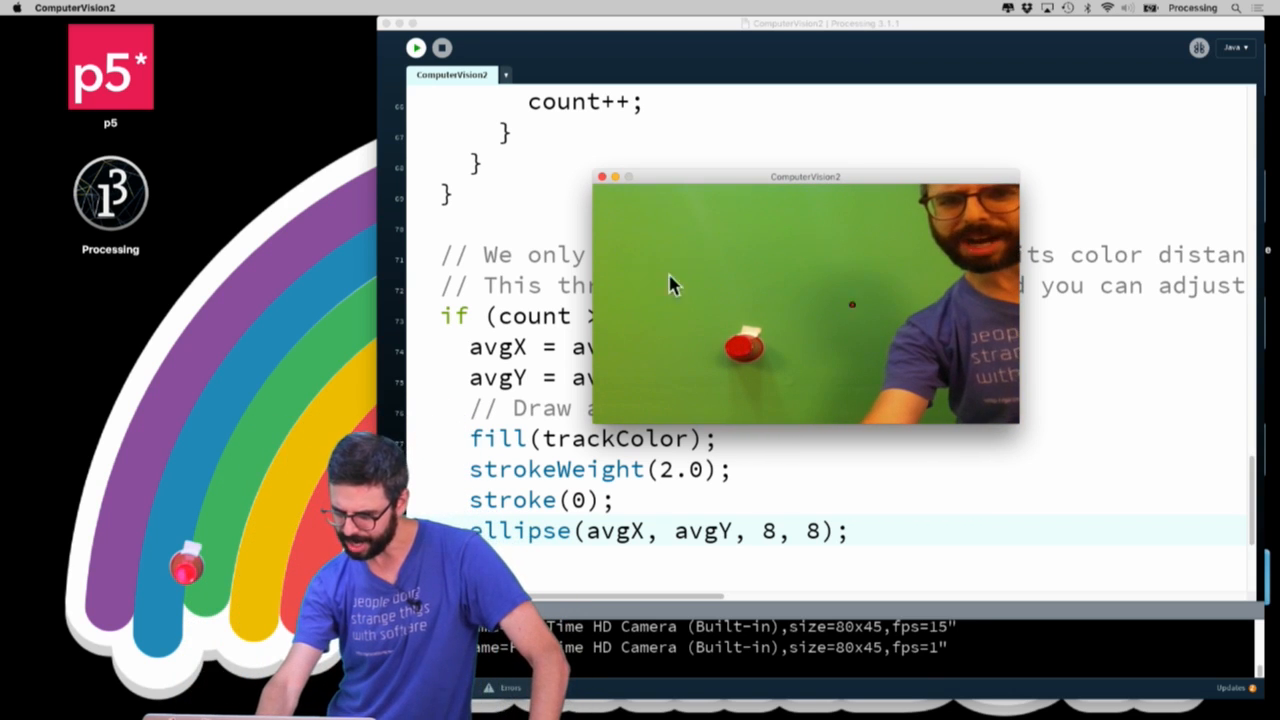
mouse_move(644, 298)
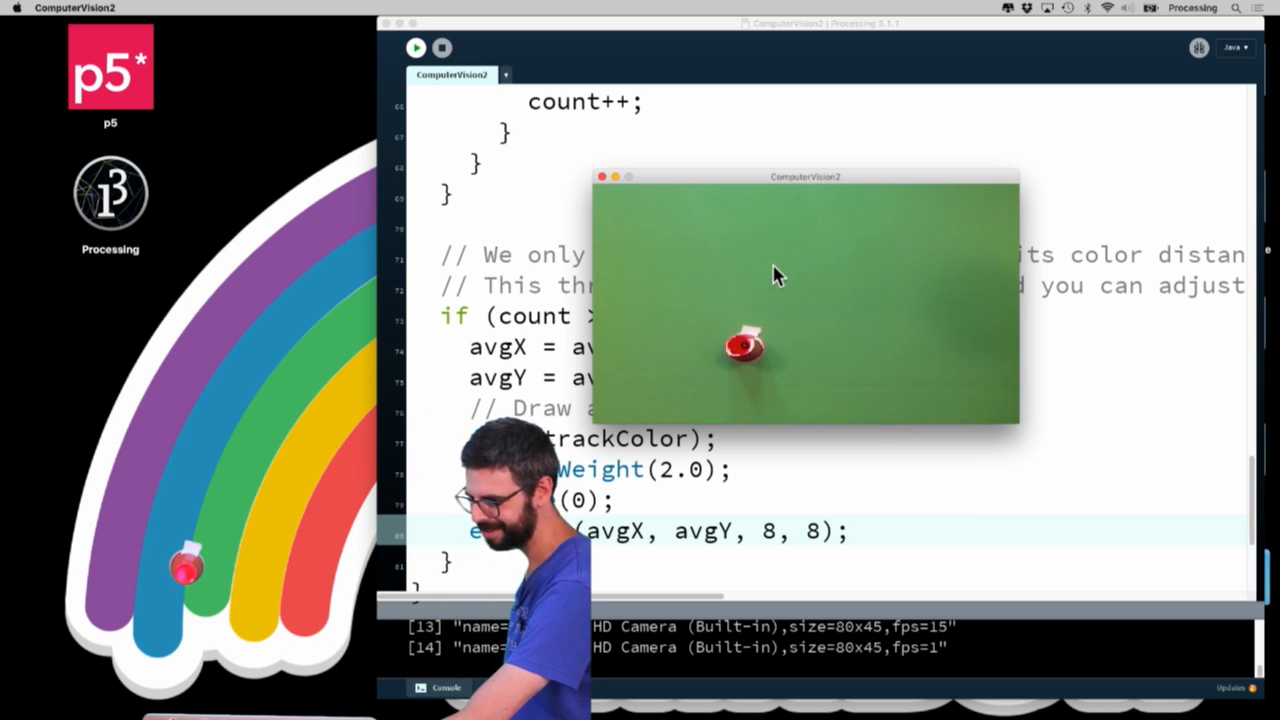
mouse_move(828, 262)
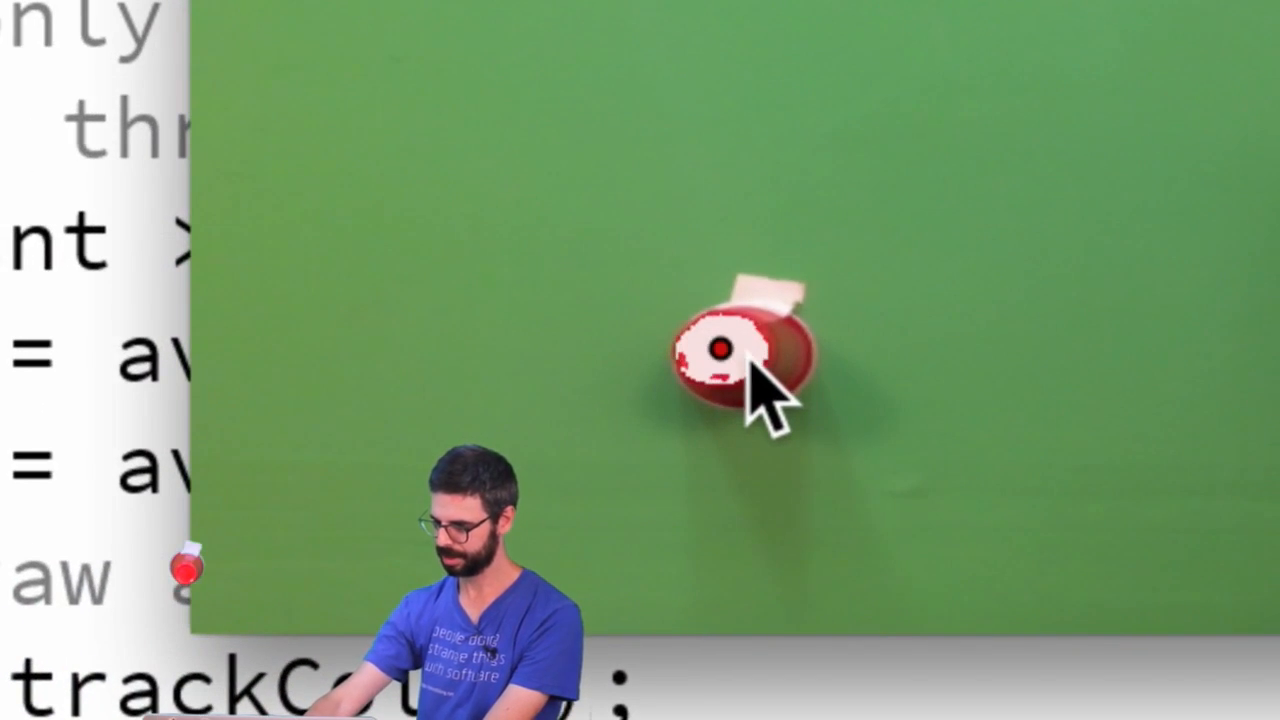
mouse_move(890, 470)
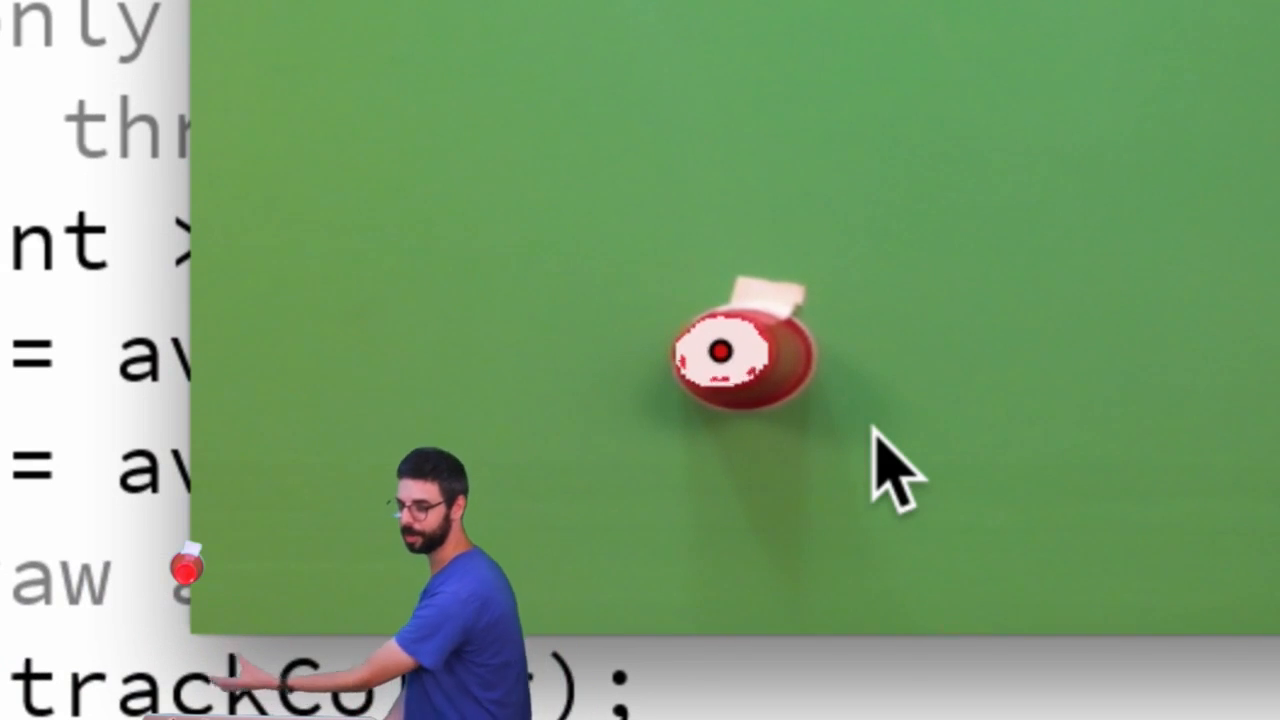